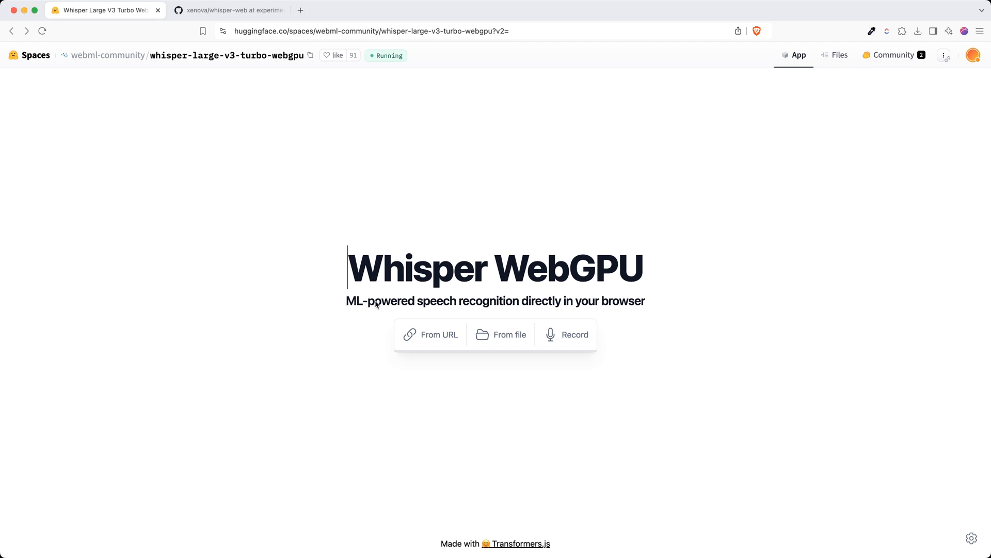
mouse_move(518, 302)
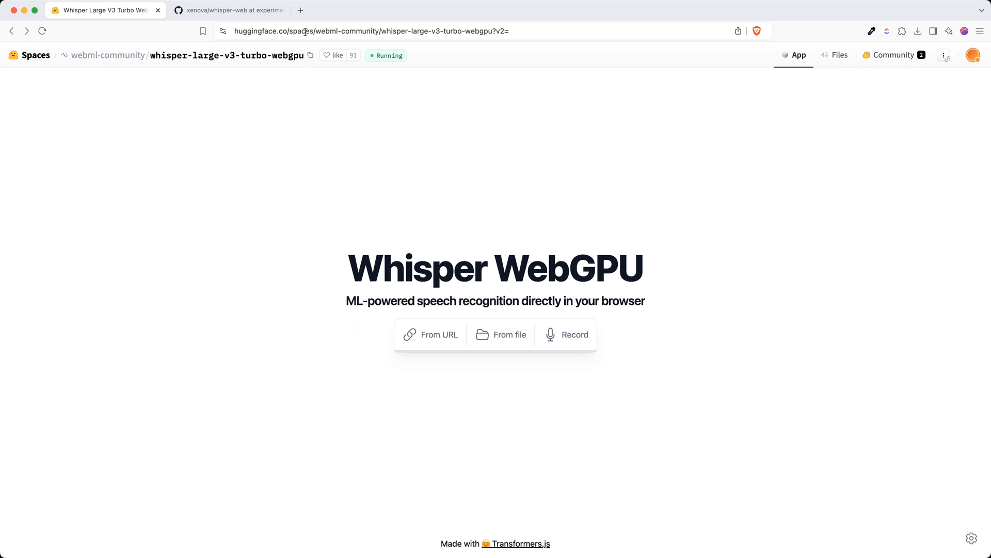
- Record a 14-second clip from the microphone in the From Recording dialog
left_click(370, 30)
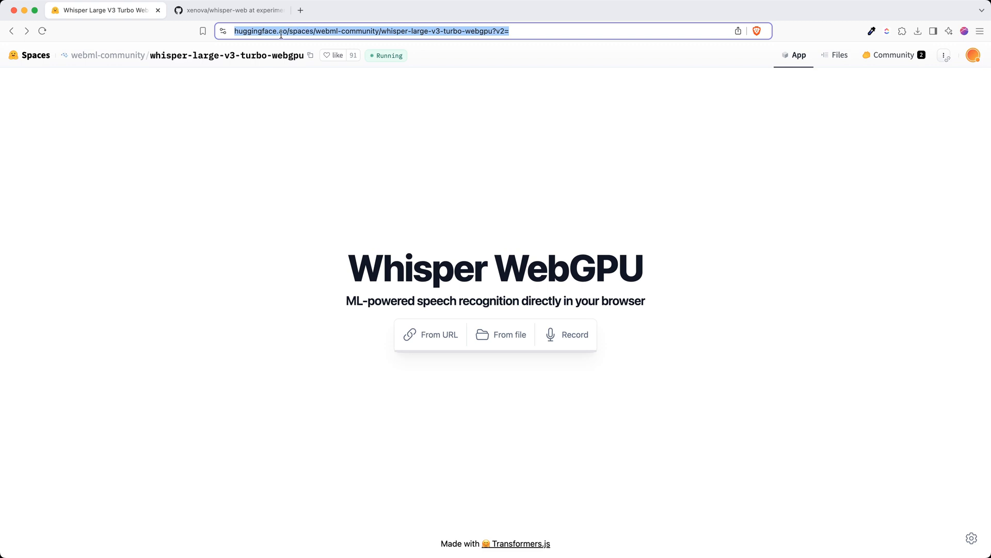
left_click(279, 223)
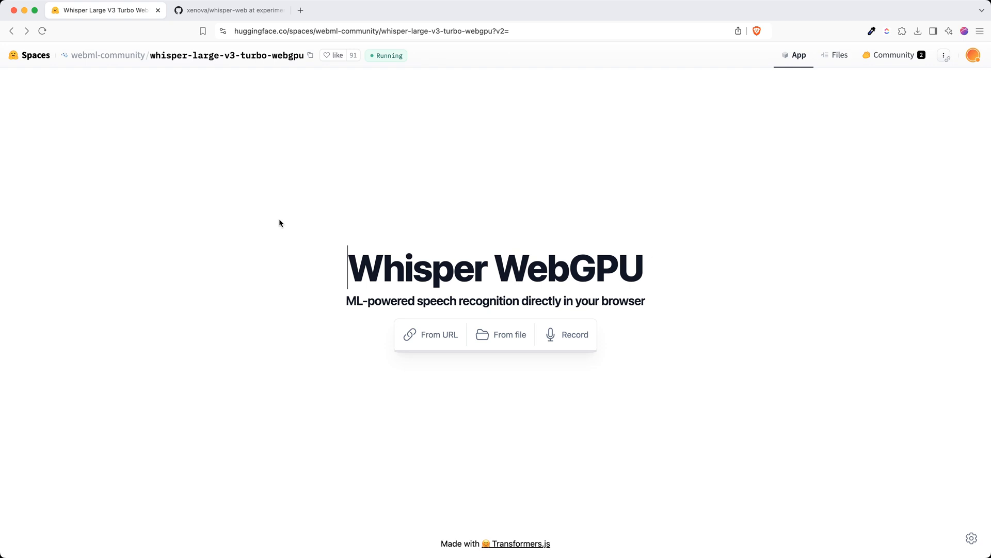
mouse_move(292, 288)
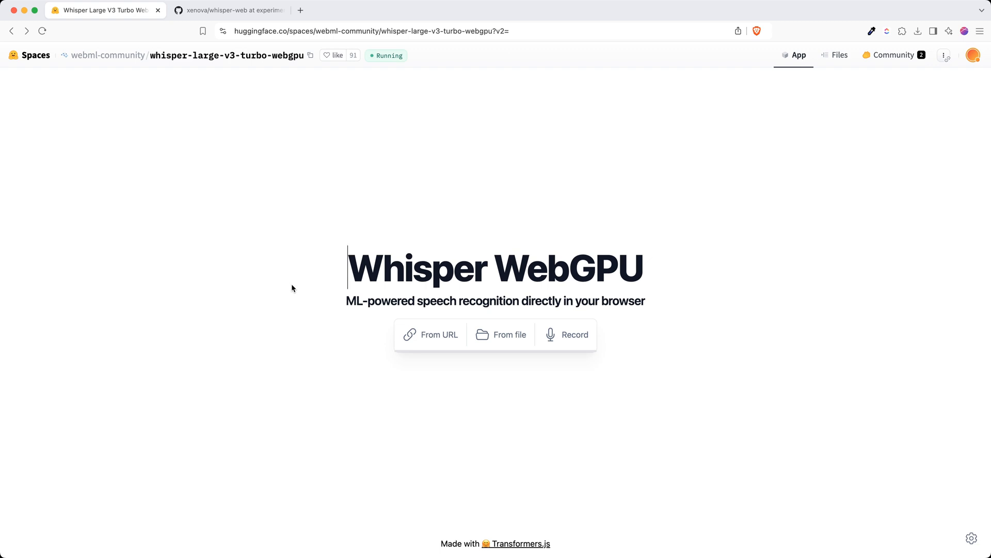
mouse_move(598, 405)
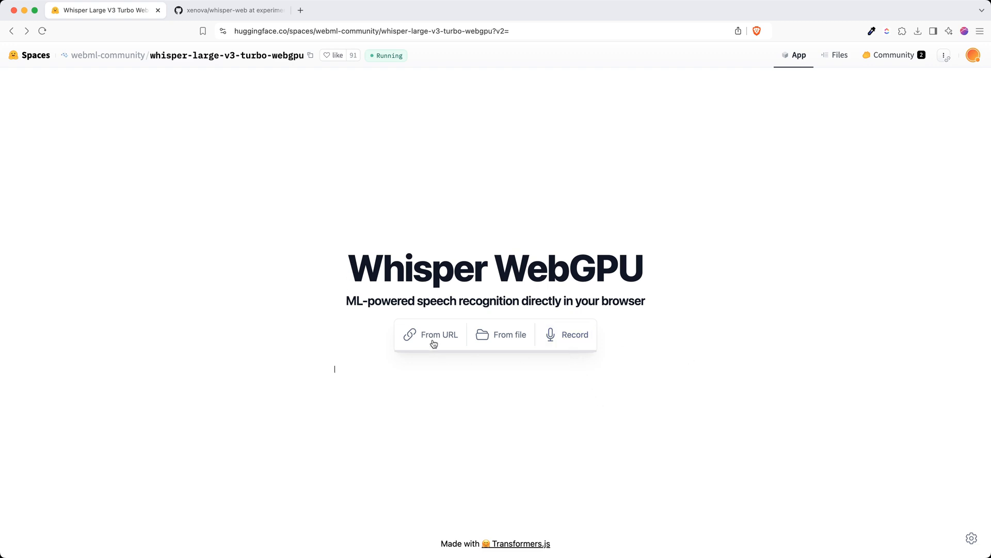
mouse_move(566, 334)
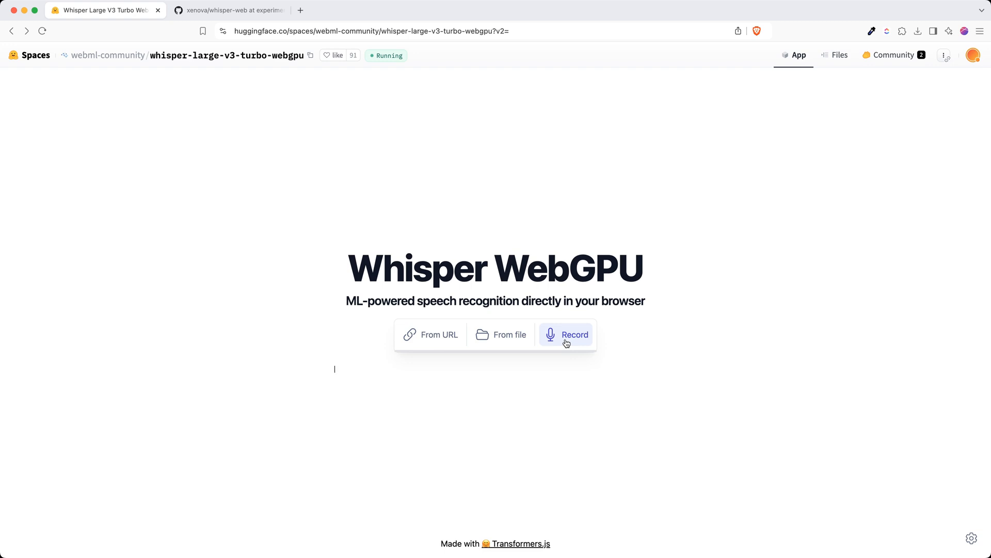
left_click(575, 335)
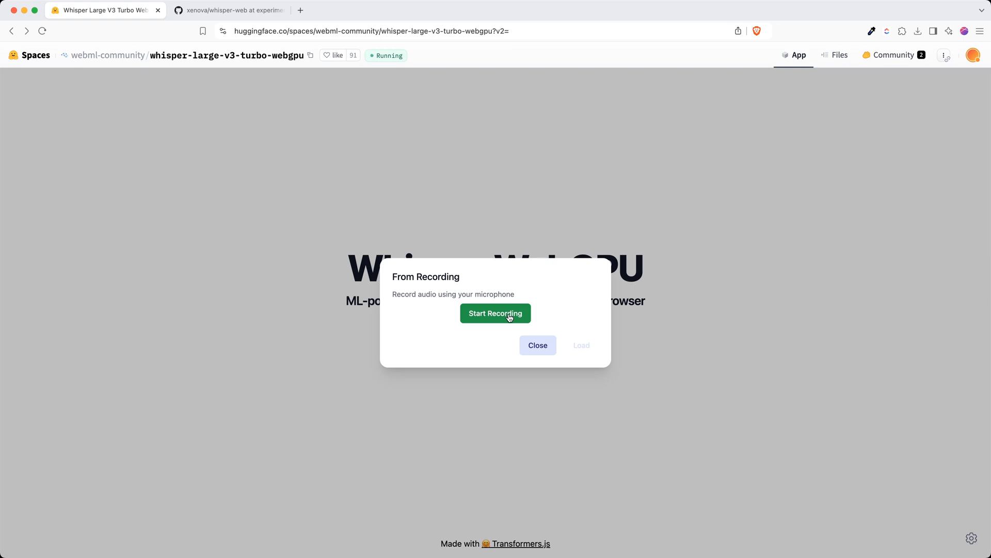
left_click(495, 313)
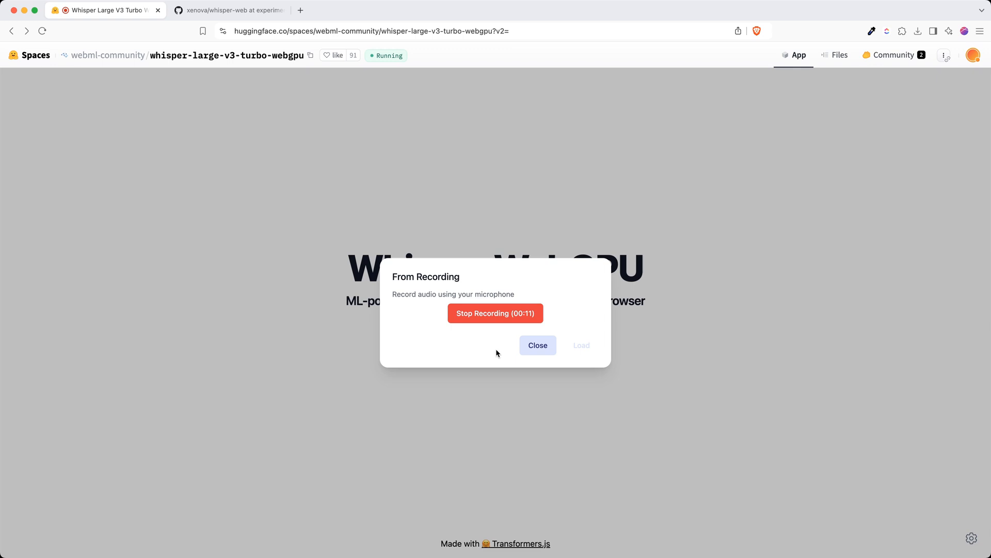
mouse_move(500, 321)
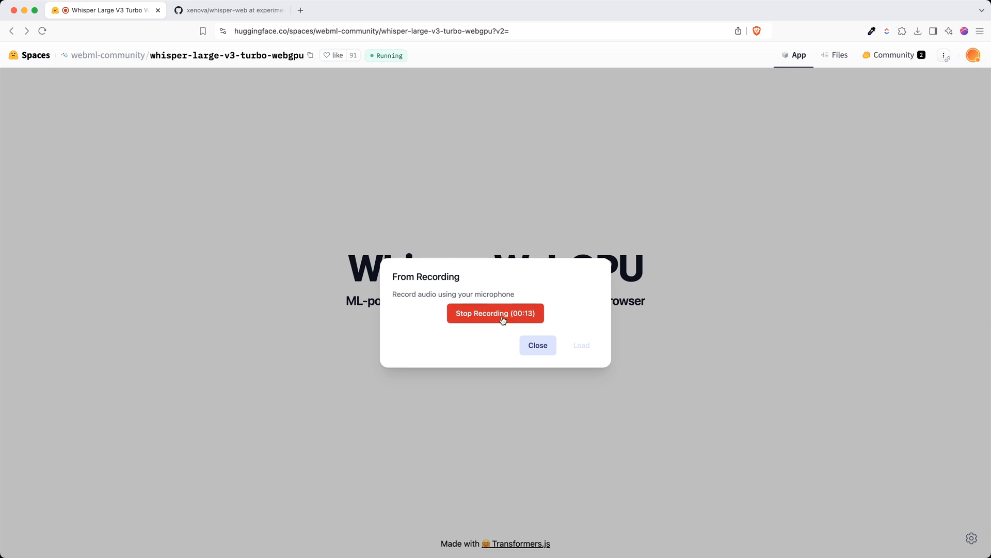
left_click(496, 312)
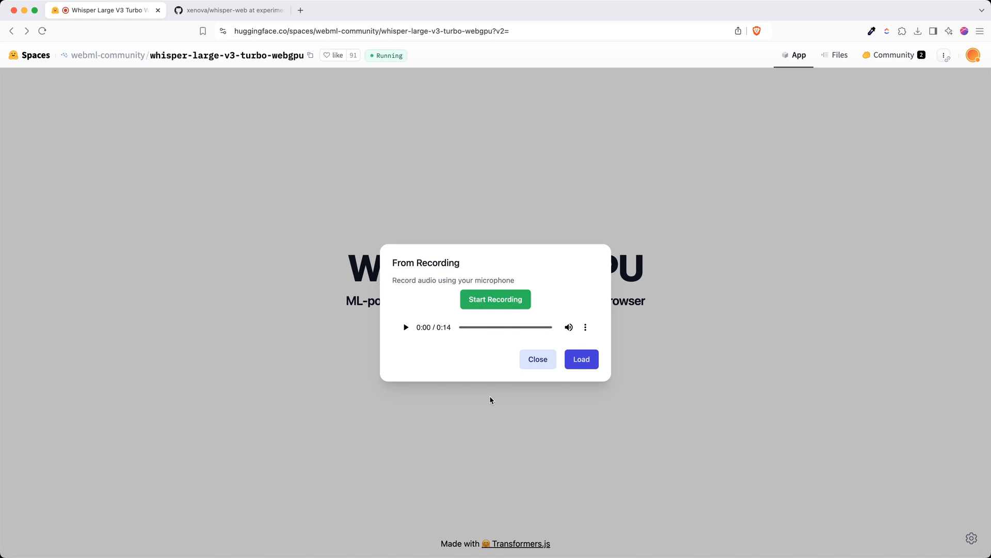
mouse_move(517, 335)
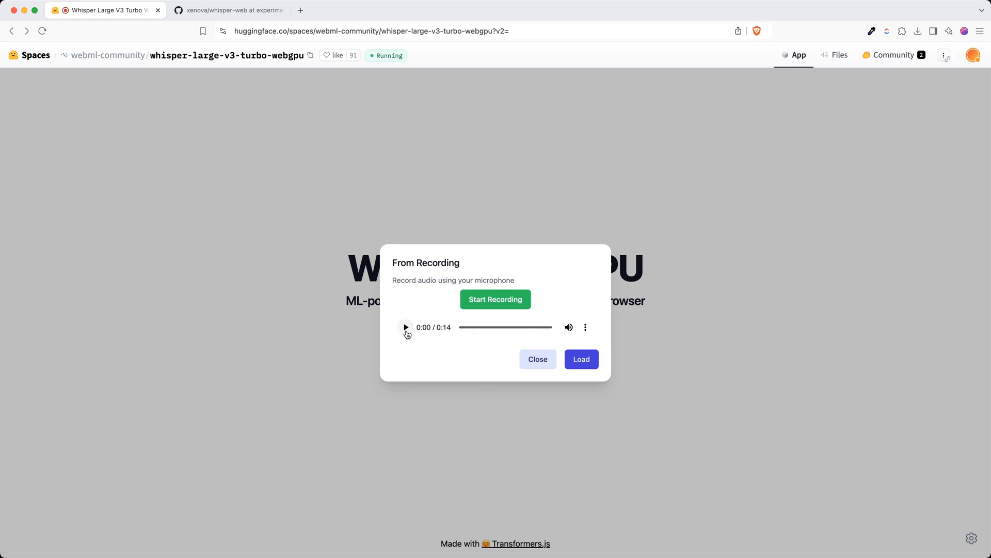
- Play back the start of the recording and pause it
left_click(406, 327)
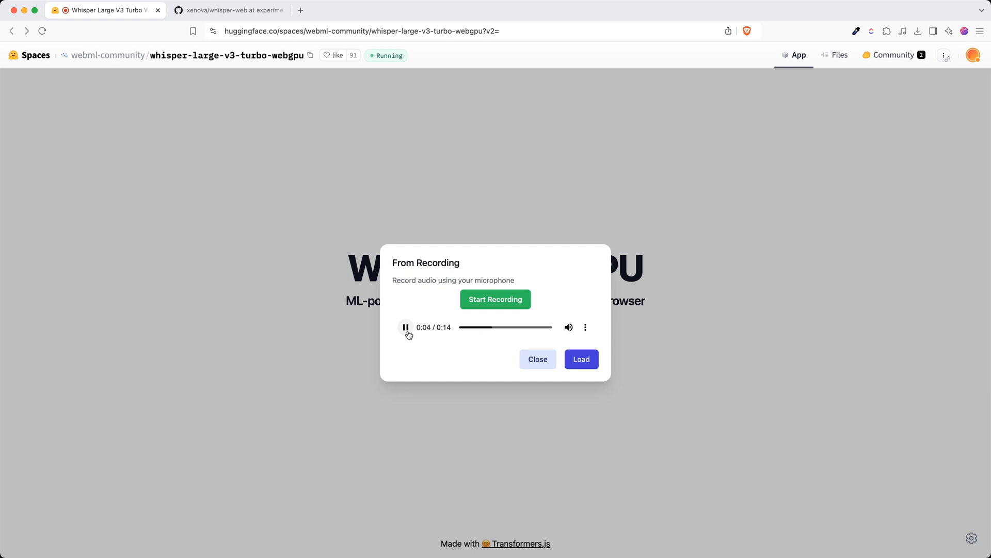
left_click(406, 327)
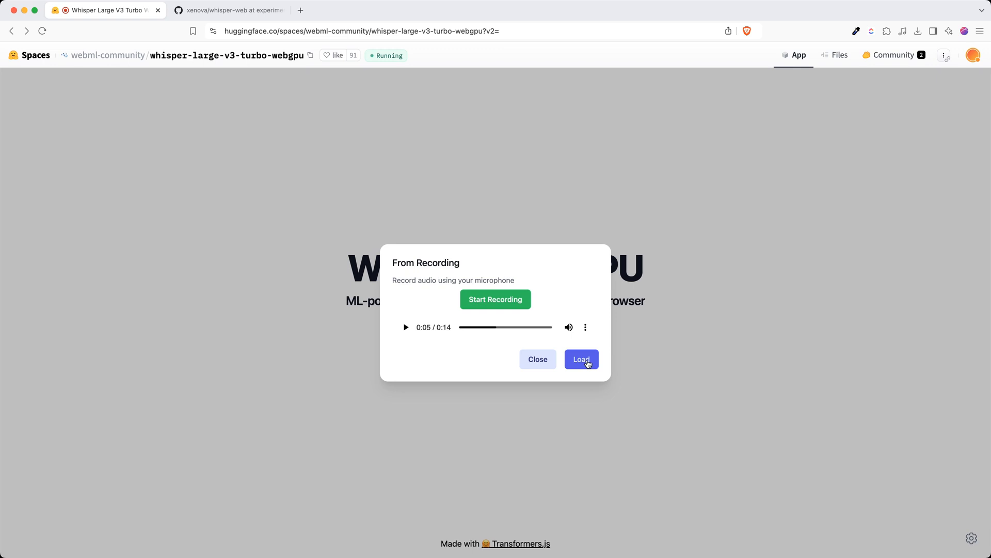
- Load the 14-second recording and transcribe it into a 00:00-timestamped transcript beginning "Hello there."
left_click(580, 359)
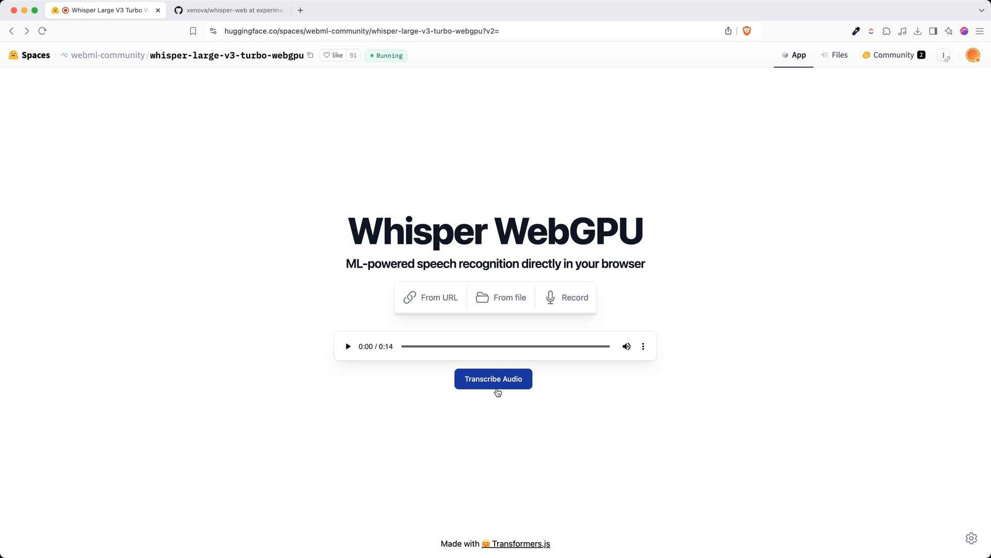
left_click(492, 378)
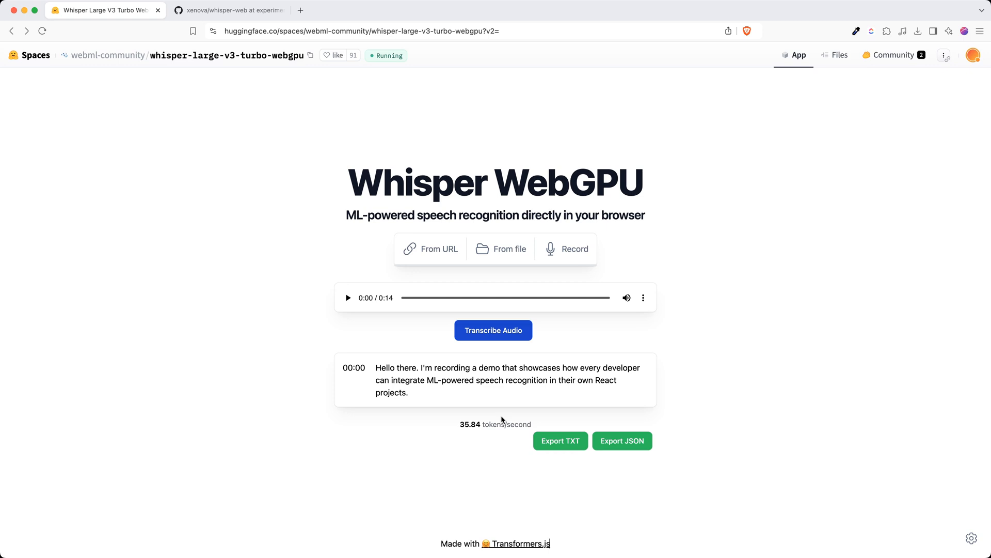
mouse_move(518, 369)
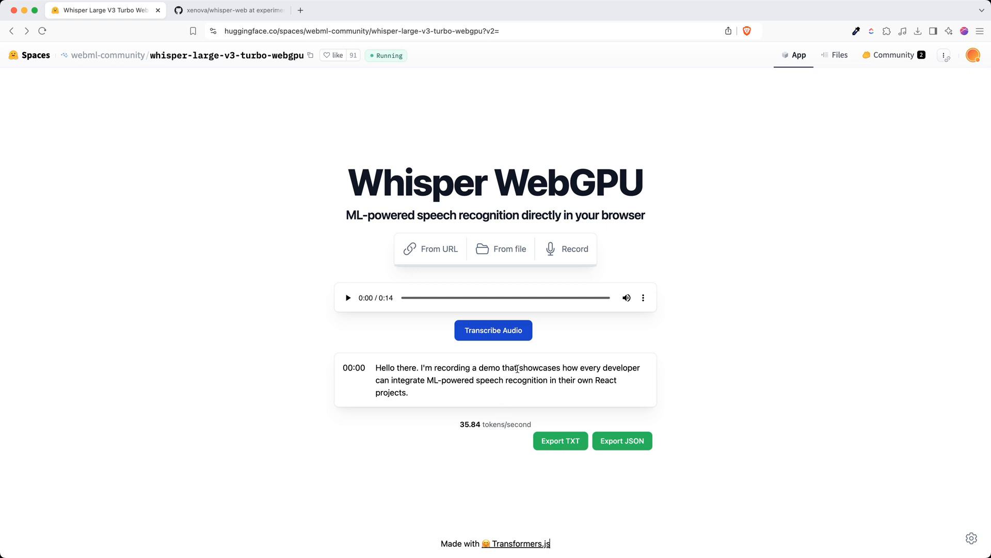
mouse_move(661, 348)
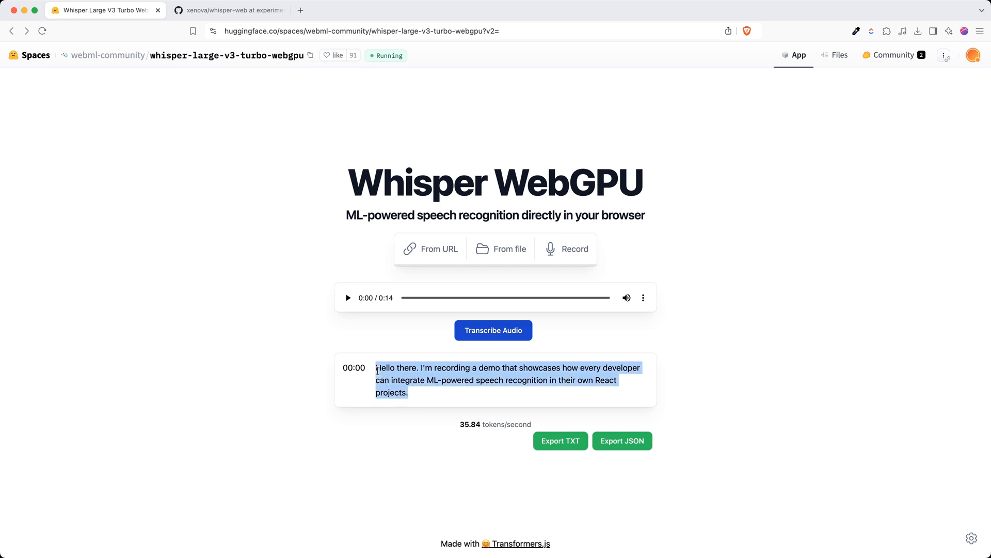
left_click(416, 395)
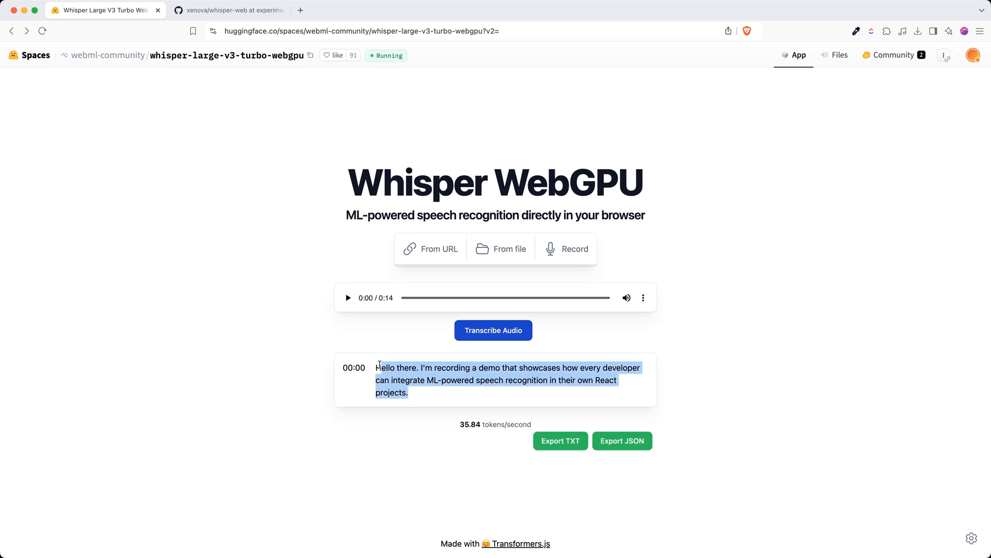
left_click(459, 432)
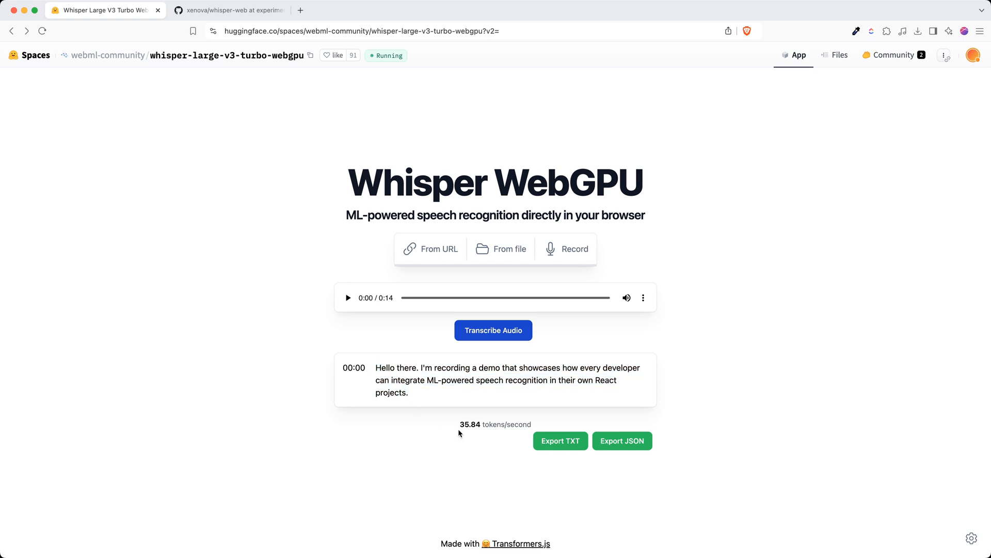
double_click(469, 424)
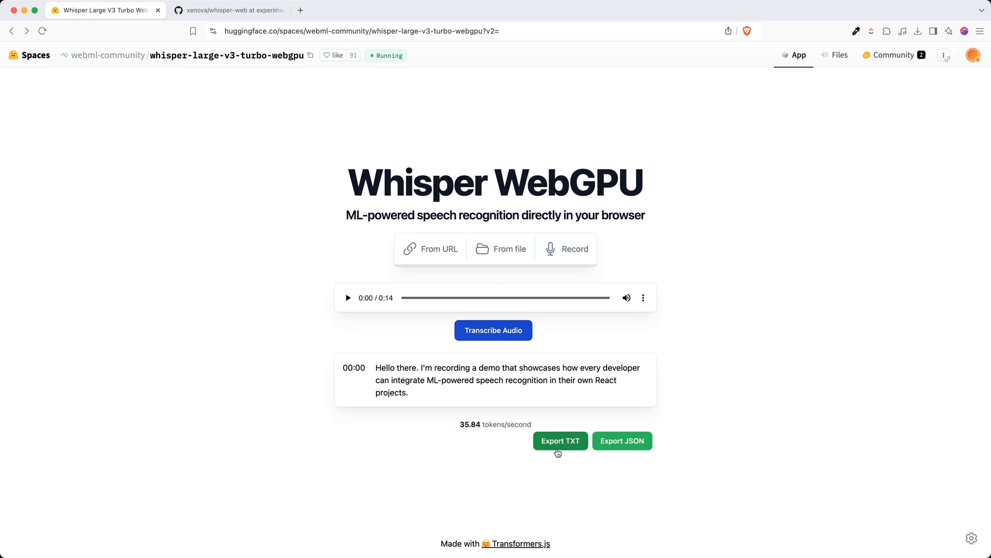
mouse_move(604, 441)
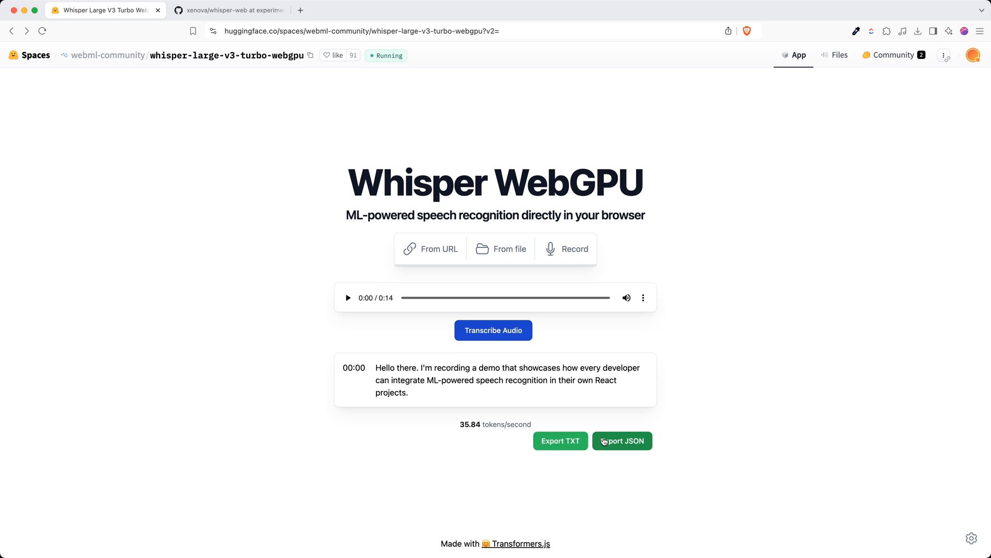
mouse_move(570, 467)
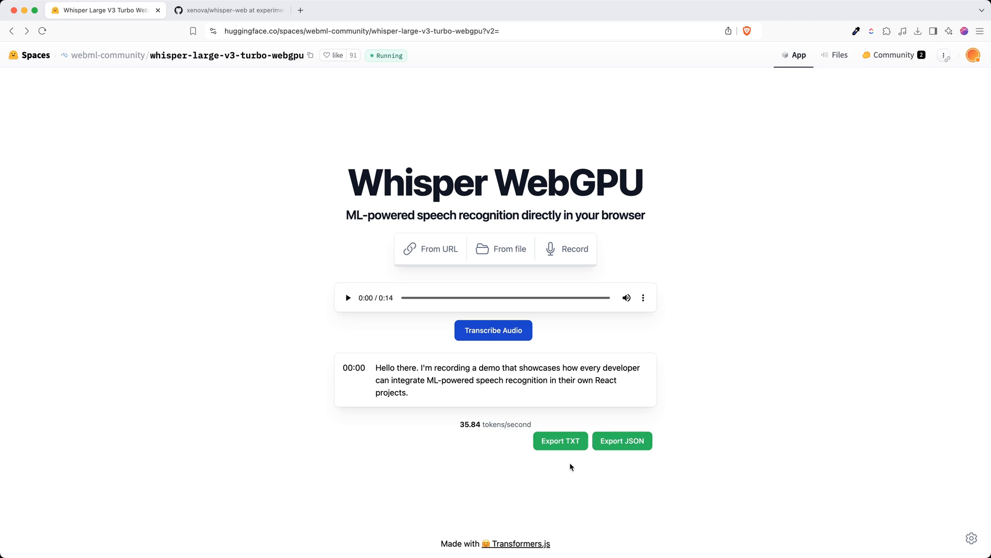
mouse_move(502, 399)
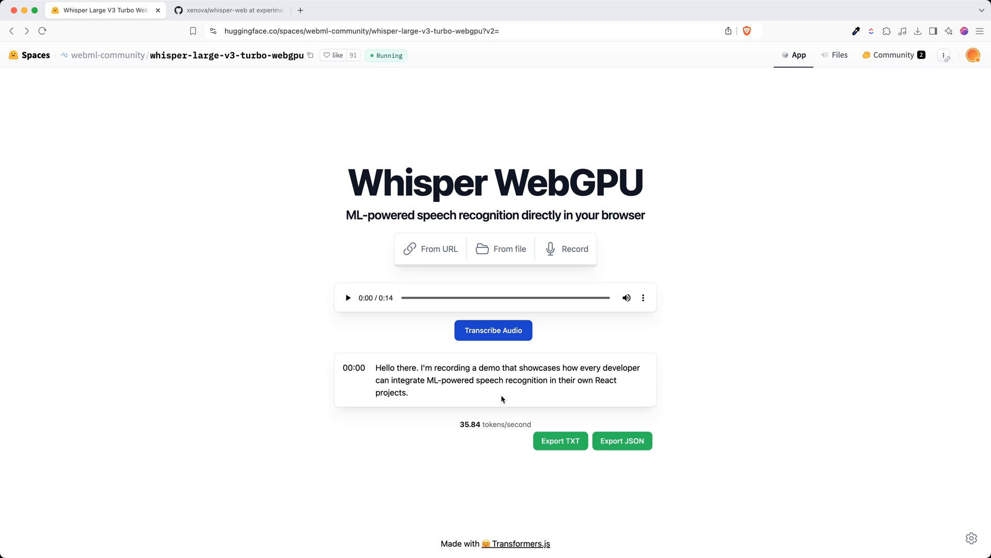
mouse_move(510, 372)
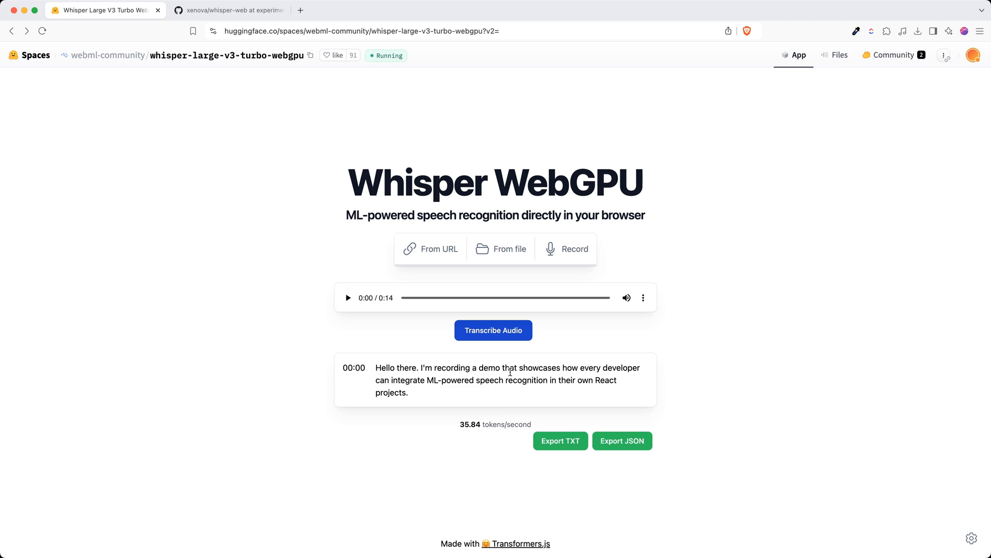
mouse_move(558, 440)
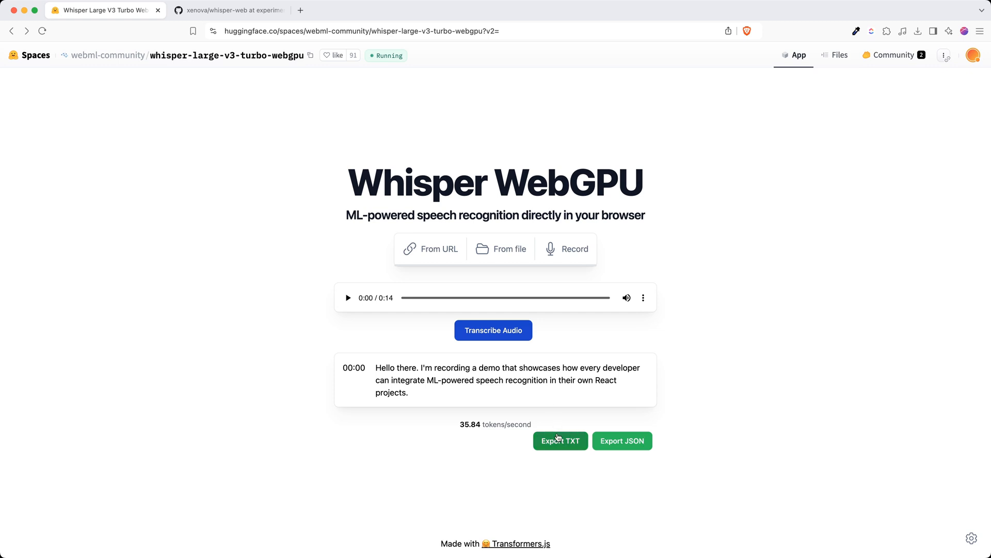
mouse_move(575, 249)
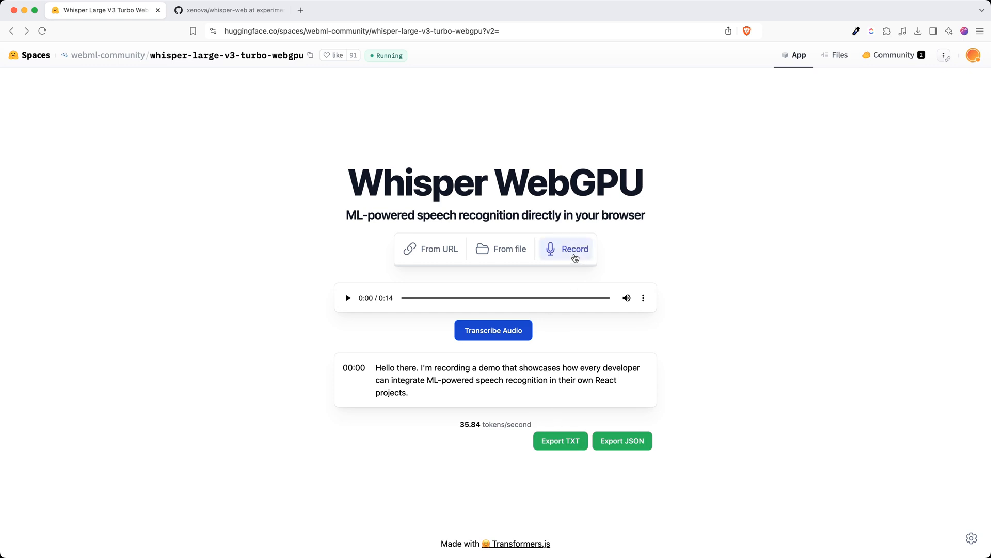
- Record a second 13-second microphone clip and play back its start
left_click(575, 249)
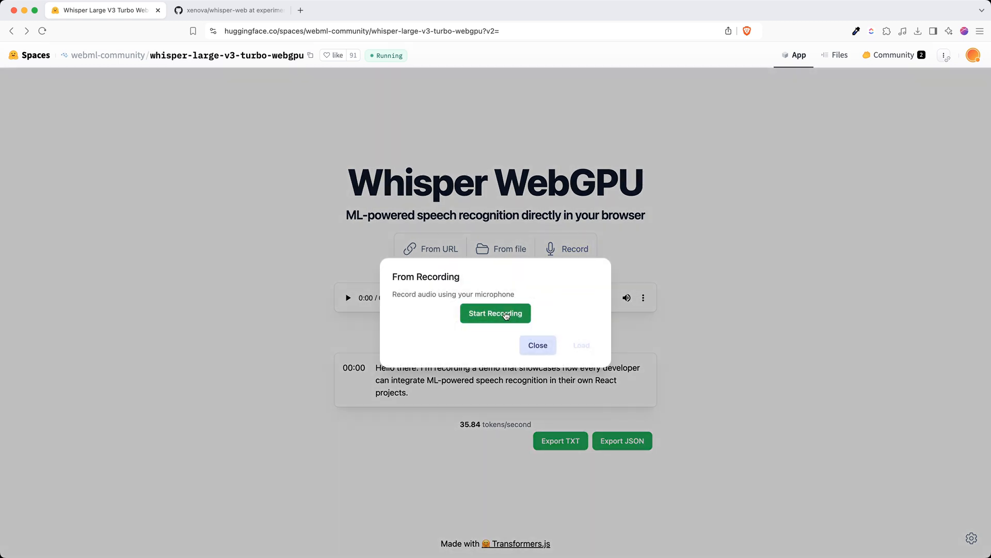
left_click(496, 313)
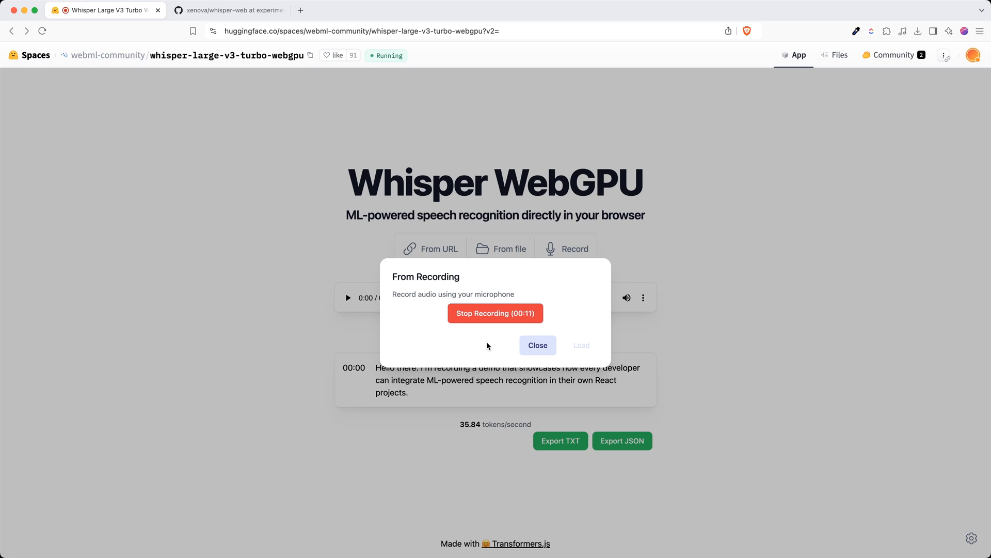
mouse_move(503, 320)
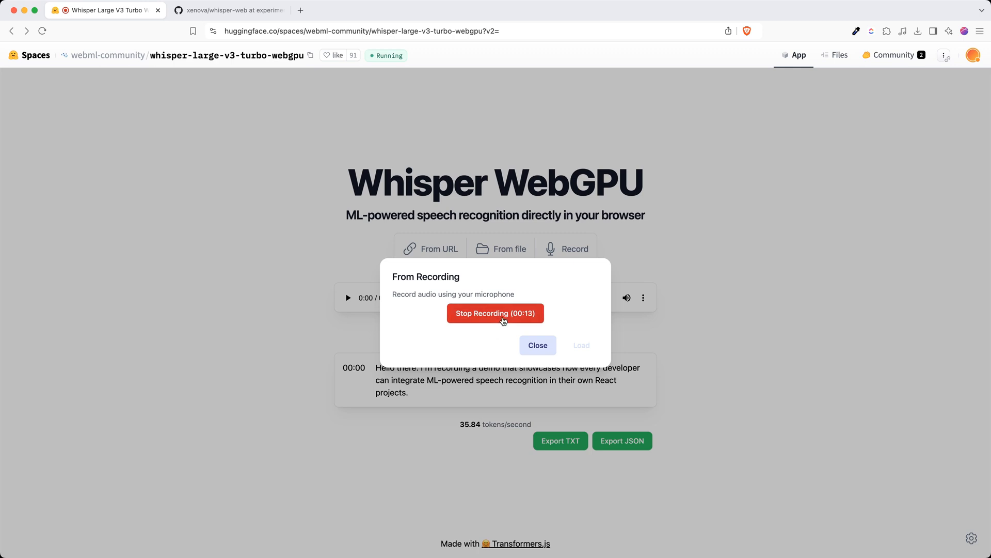
left_click(495, 313)
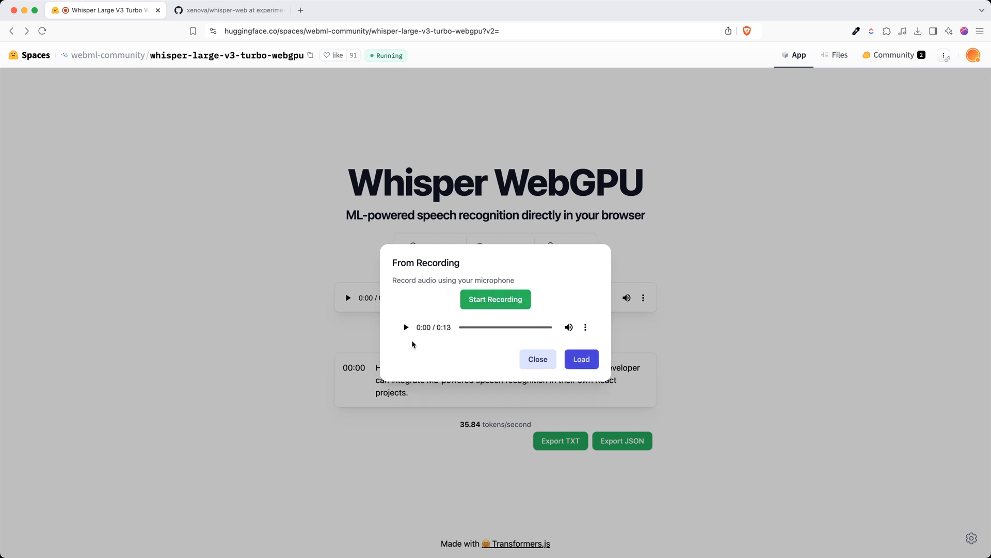
left_click(406, 327)
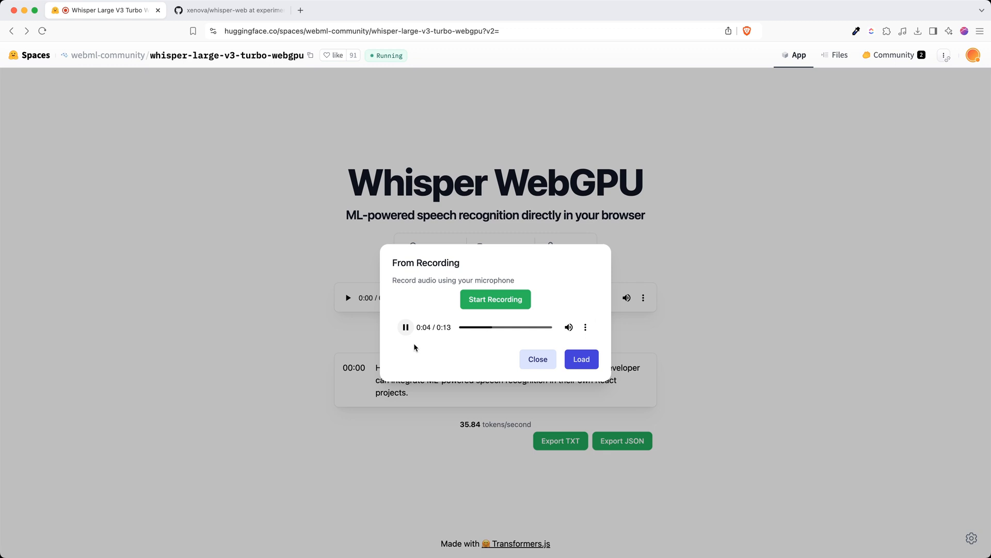
left_click(404, 327)
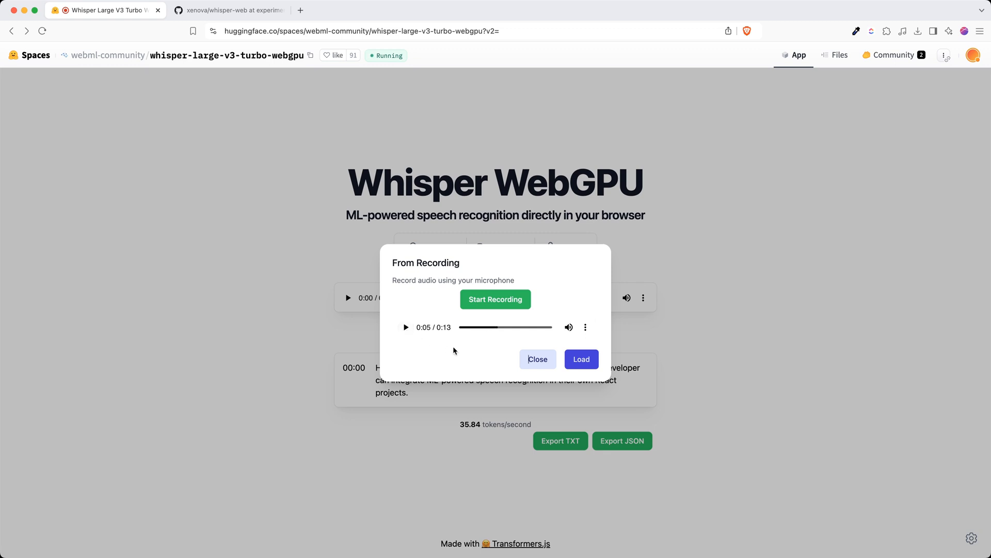
- Load and transcribe the 13-second clip into three timestamped lines, highlighting the 35.59 tokens/second figure
left_click(580, 358)
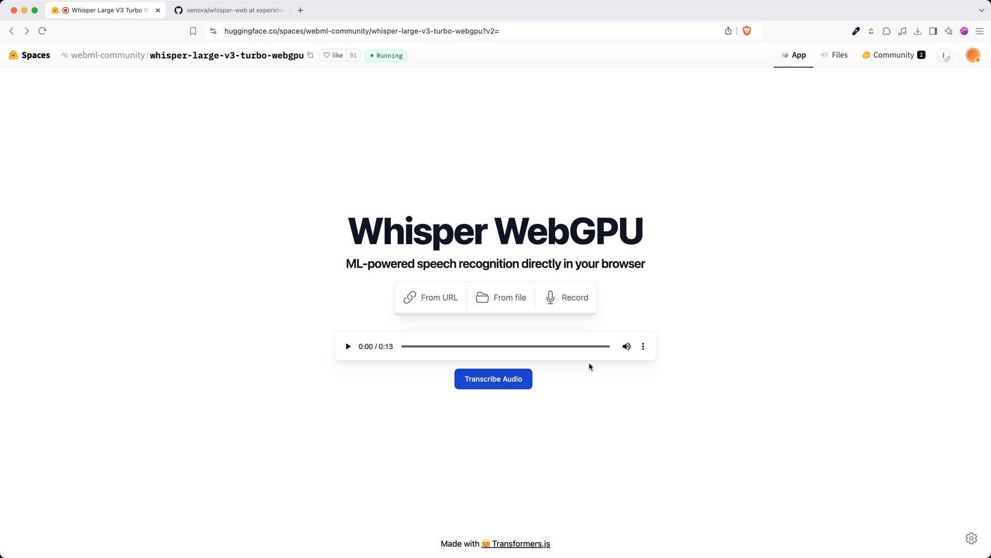
left_click(493, 379)
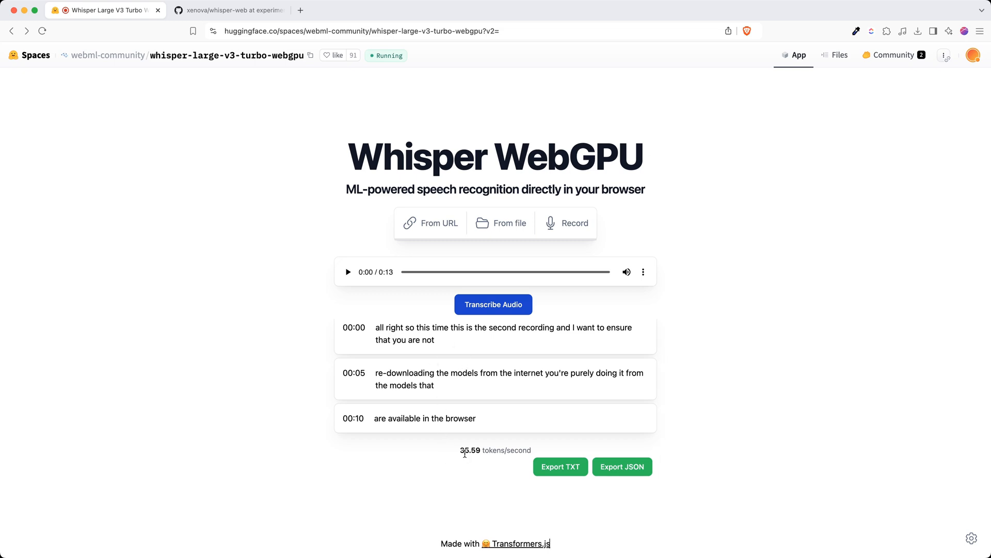
double_click(471, 449)
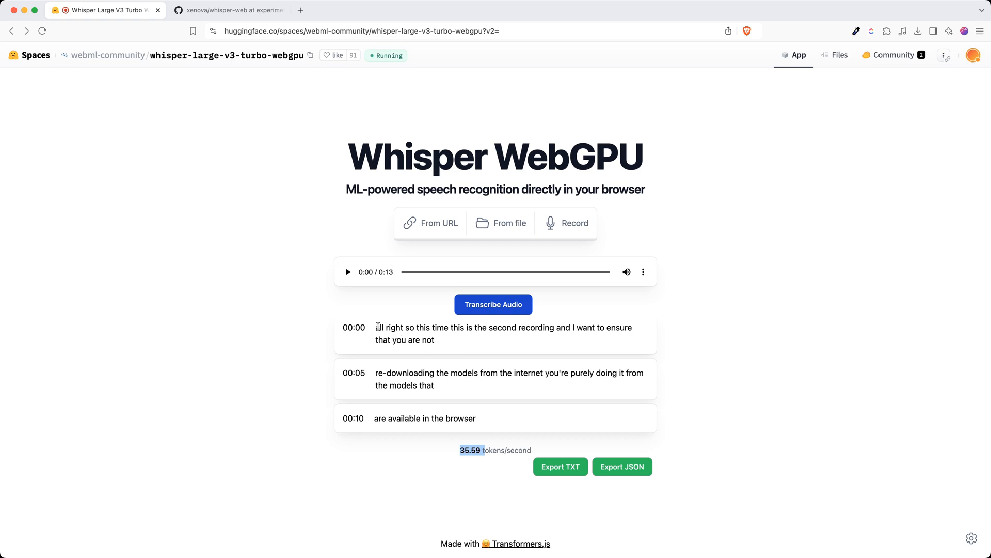
mouse_move(370, 362)
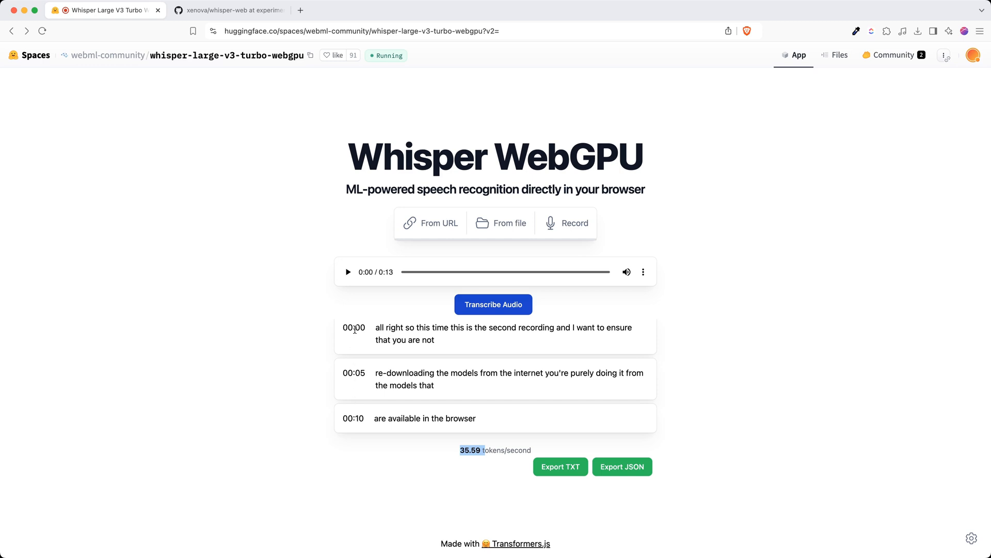
mouse_move(510, 388)
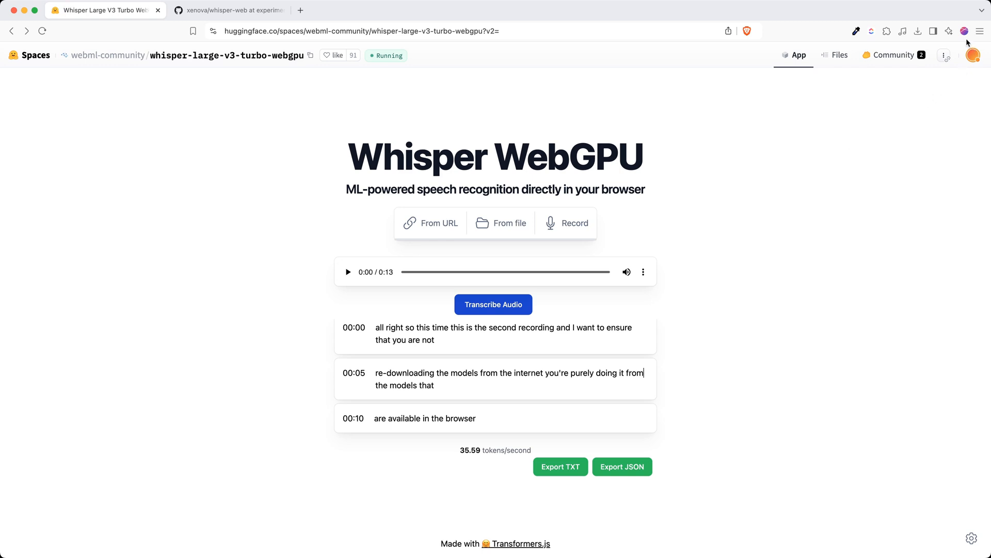
- Bring up the browser's developer tools and switch to the Application storage view
left_click(981, 30)
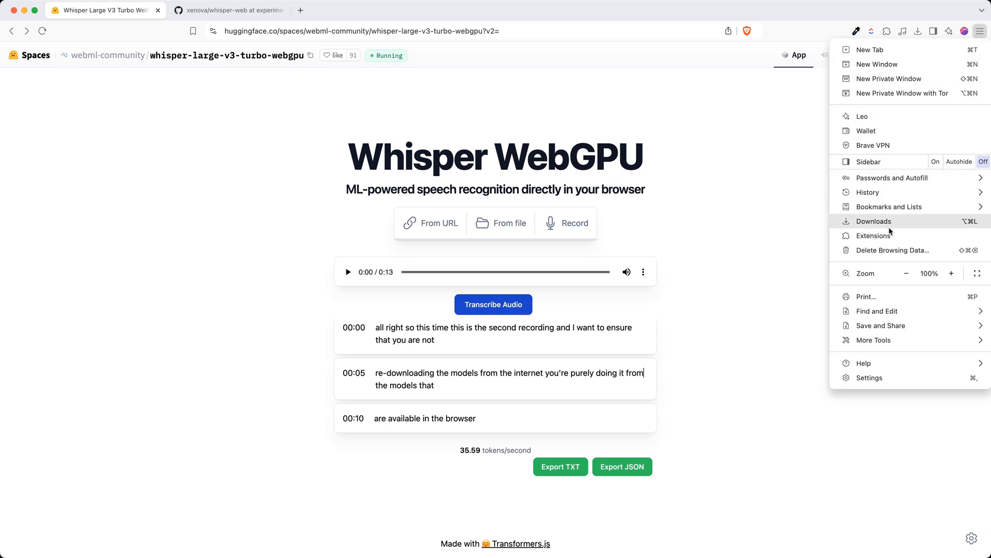
mouse_move(883, 270)
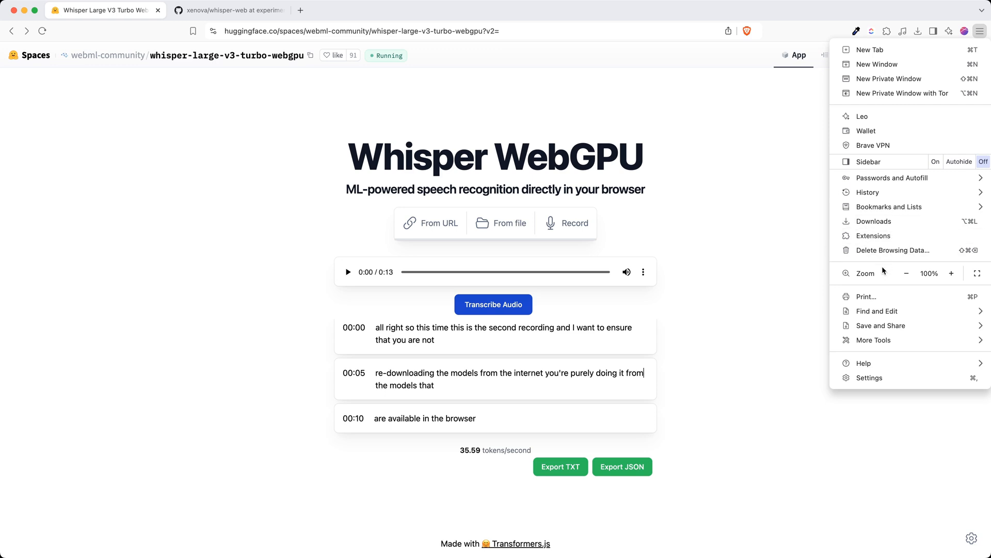
left_click(875, 339)
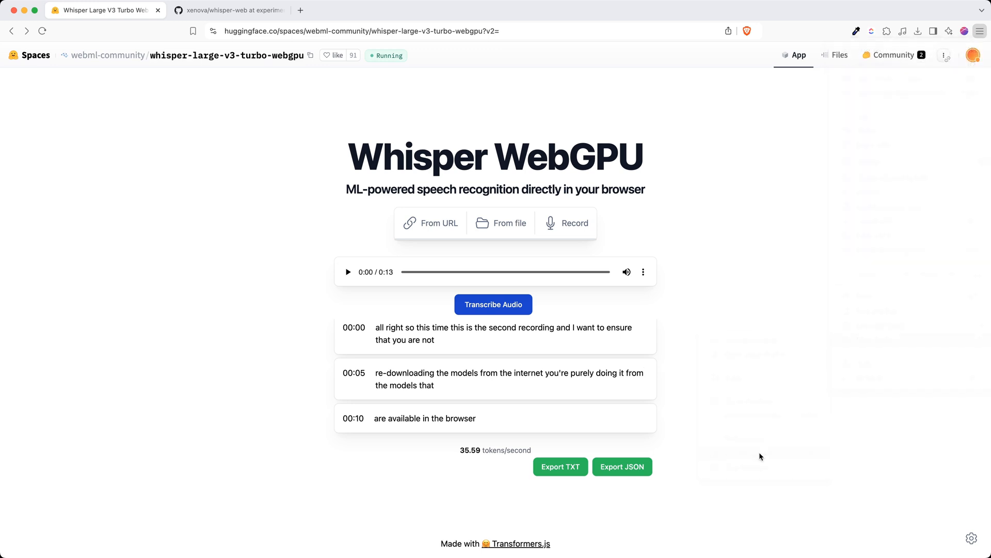
key("F12")
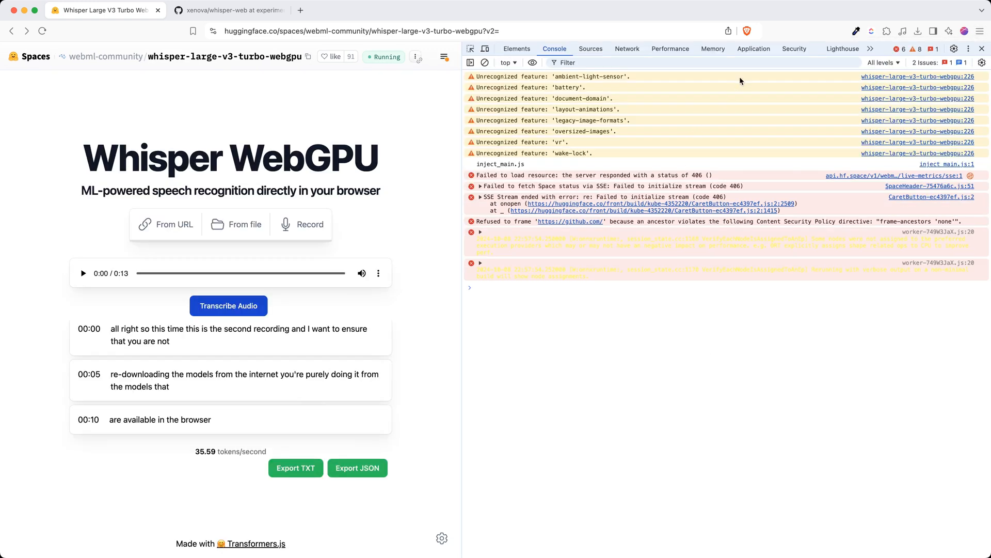
left_click(753, 49)
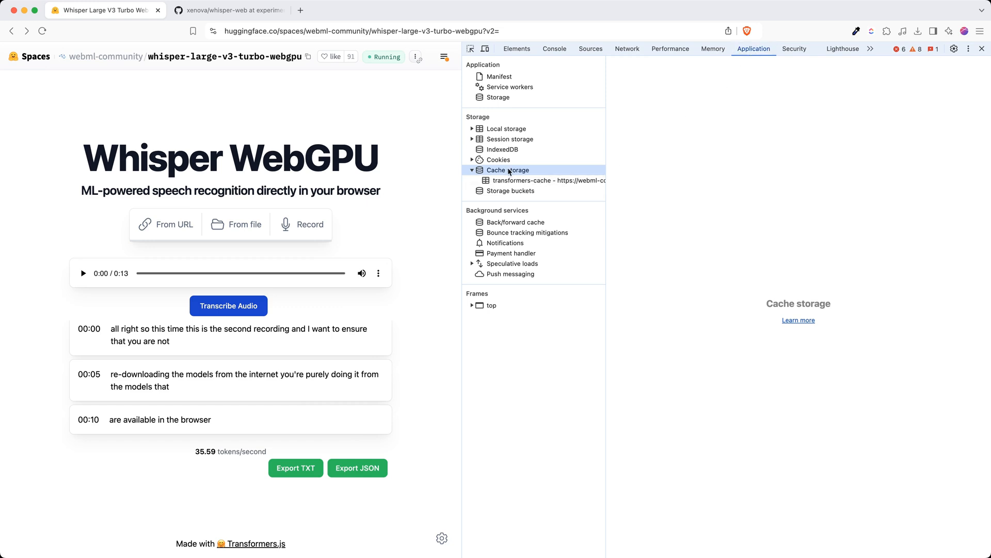
- List the seven whisper-large-v3-turbo files in transformers-cache and preview the first file's model configuration
left_click(549, 180)
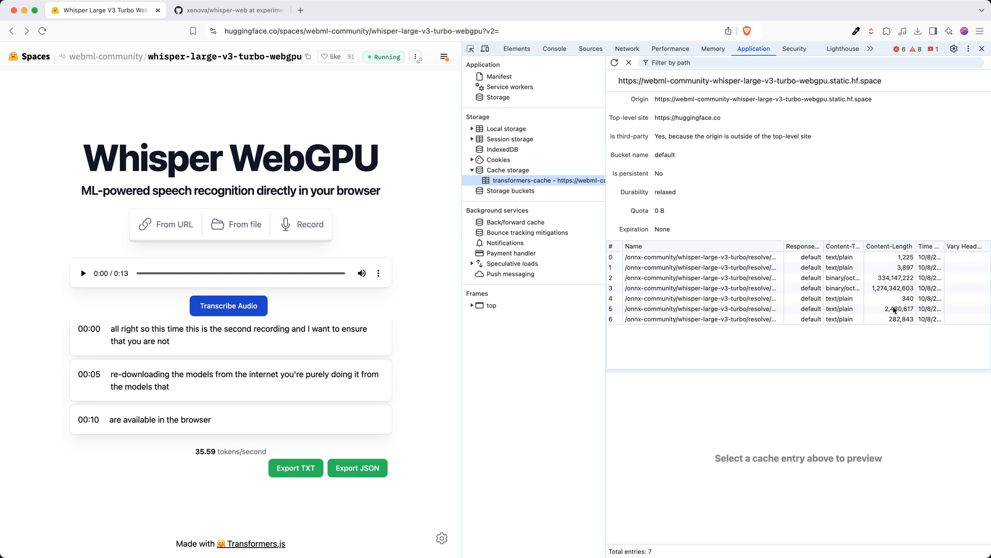
left_click(695, 257)
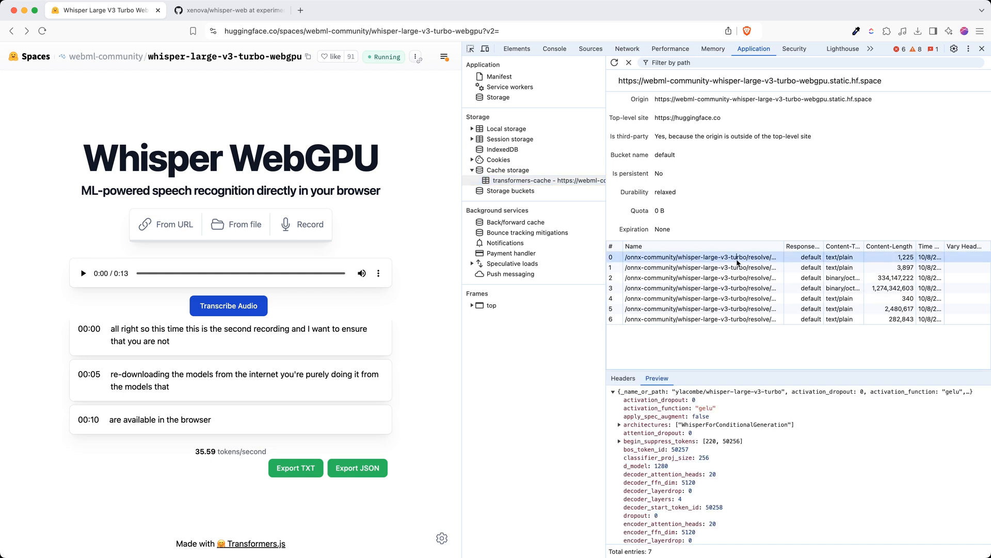
mouse_move(727, 388)
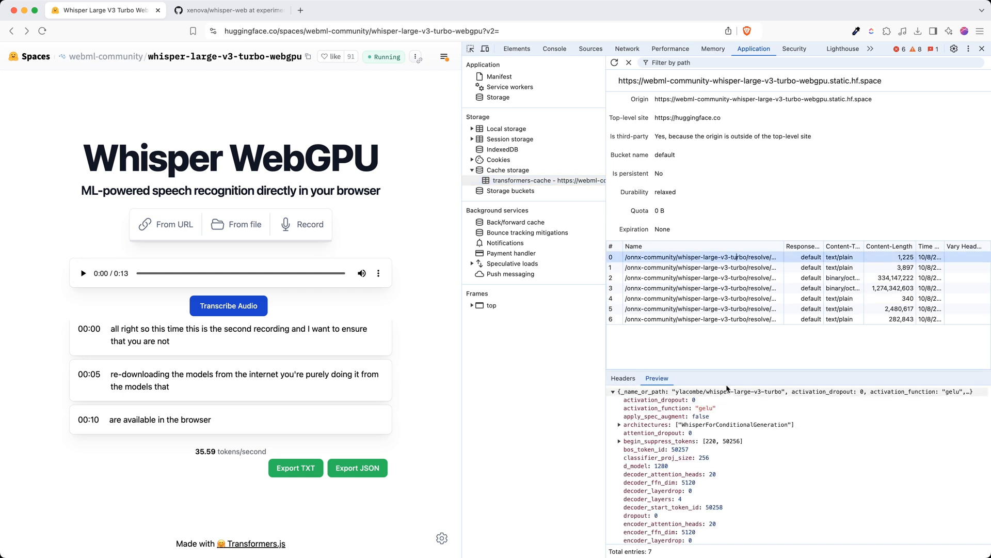
mouse_move(614, 252)
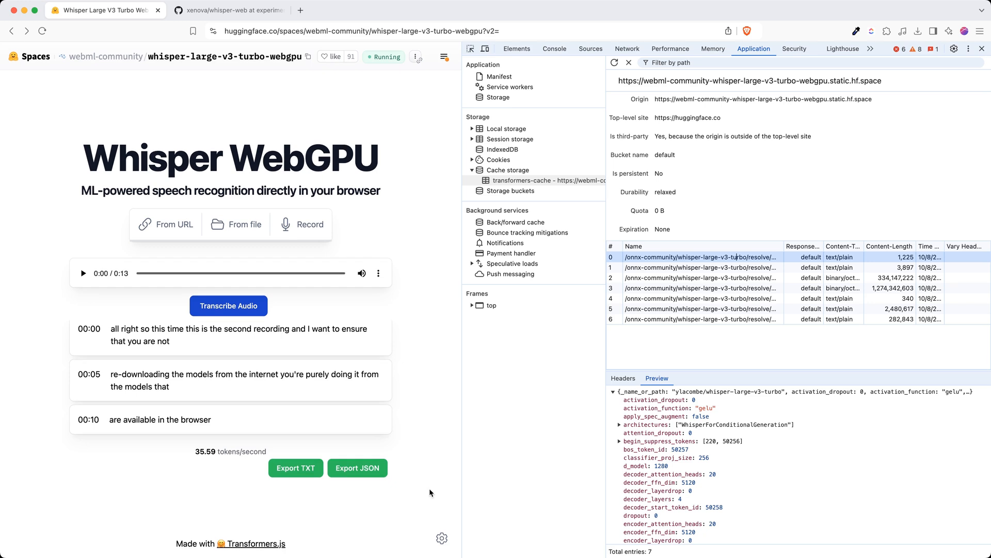
left_click(442, 538)
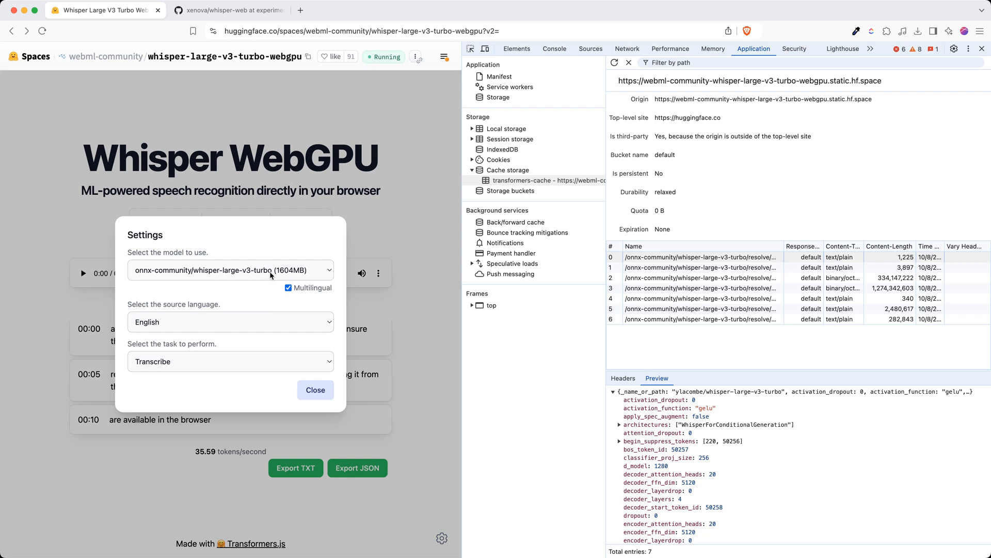
mouse_move(373, 333)
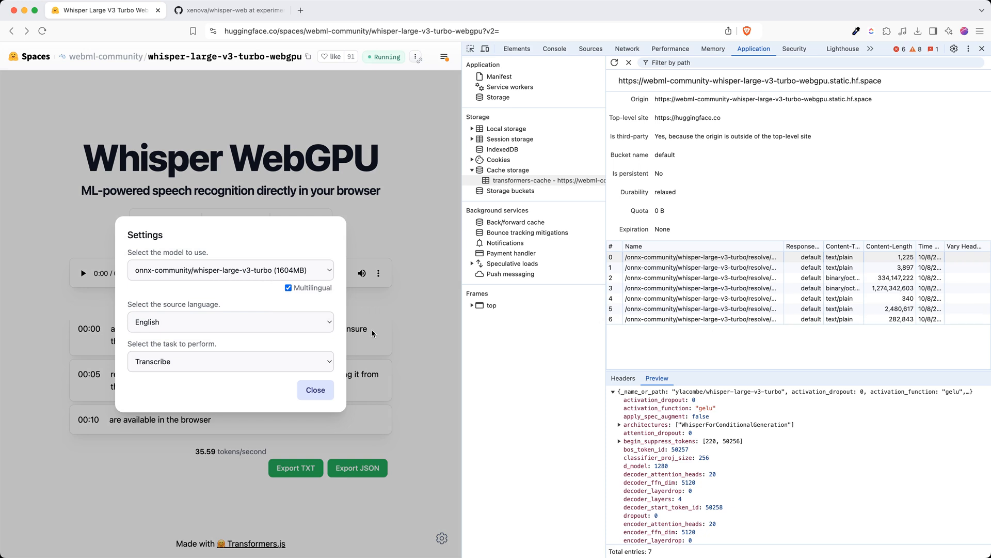
- Browse the model and source-language lists, keep English and whisper-large-v3-turbo, and close the settings
left_click(230, 269)
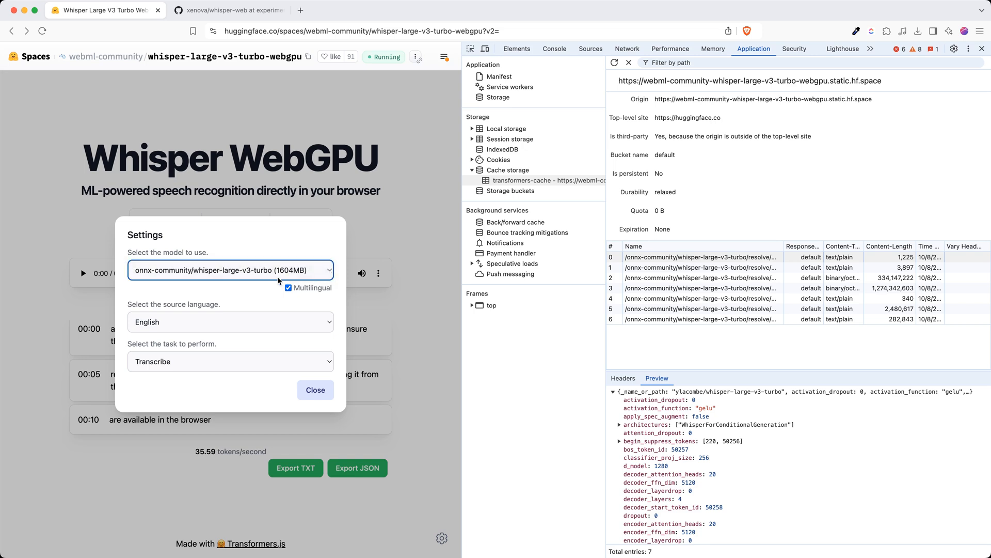
left_click(230, 321)
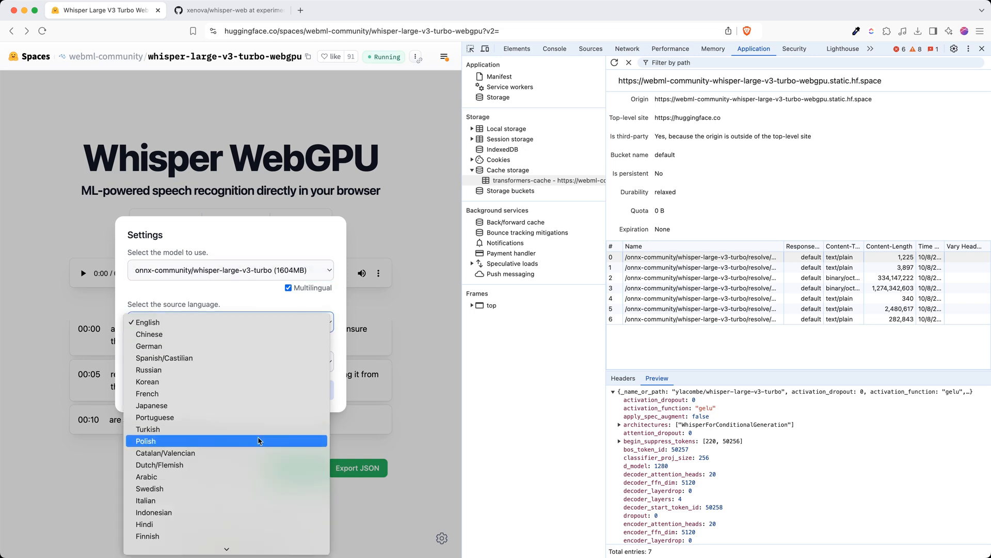
mouse_move(283, 310)
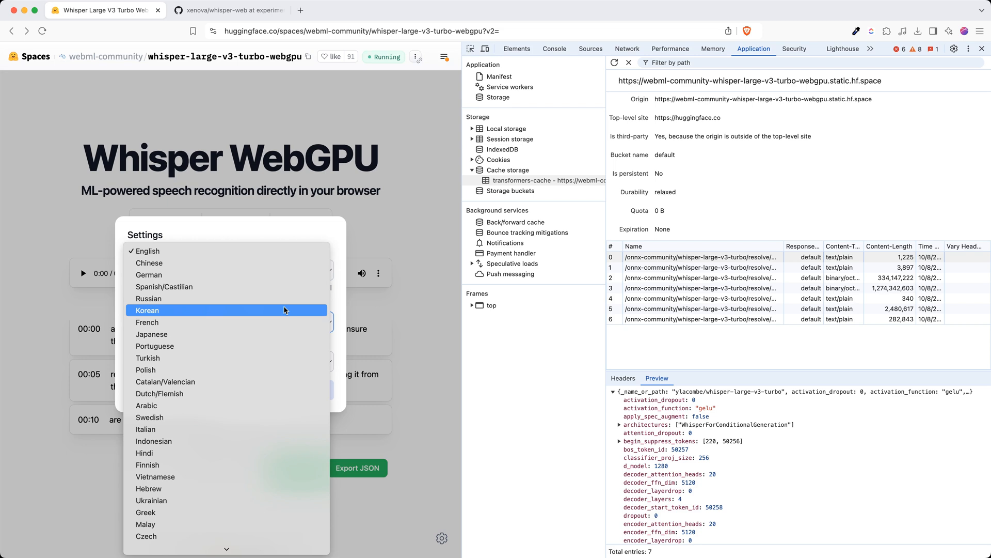
scroll("down", 3)
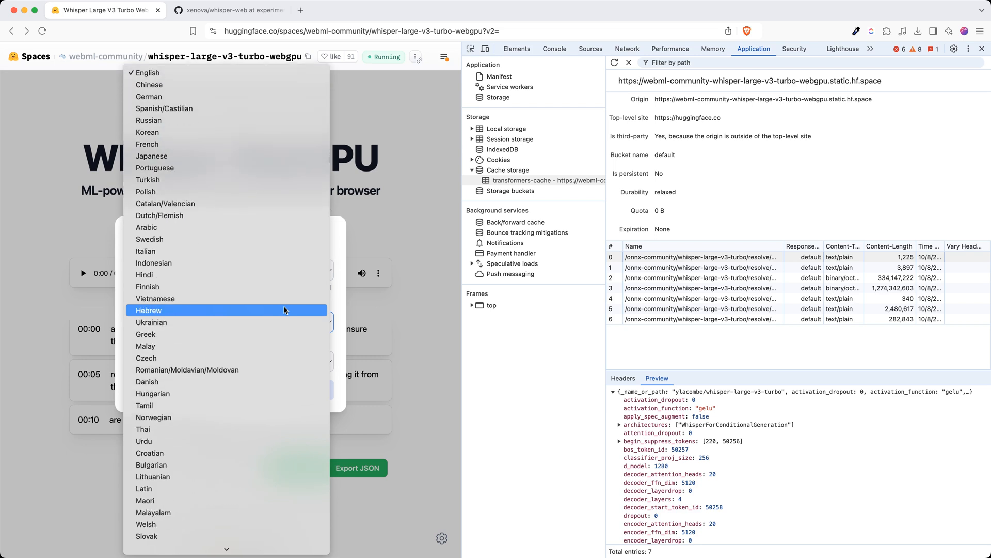
mouse_move(244, 452)
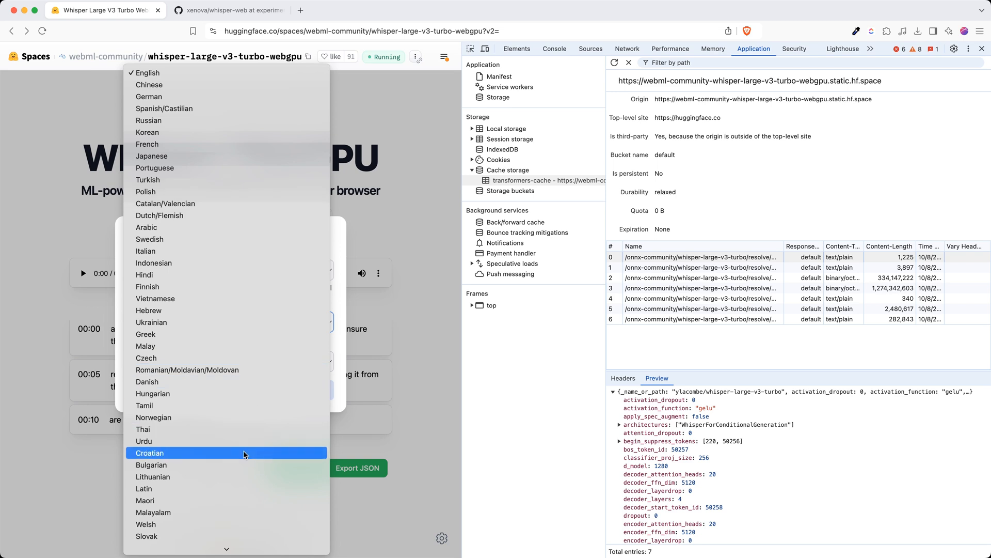
scroll("down", 3)
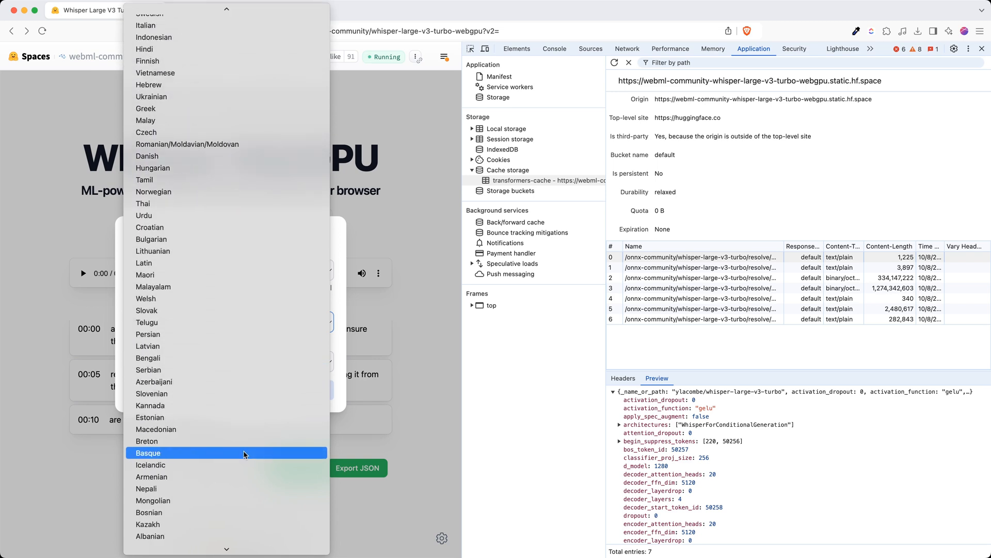
scroll("down", 3)
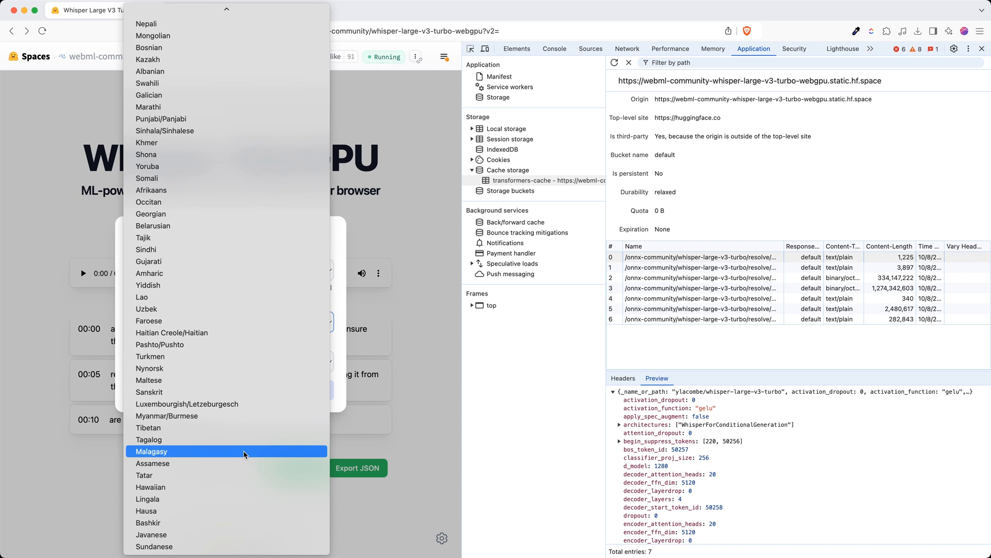
scroll("up", 3)
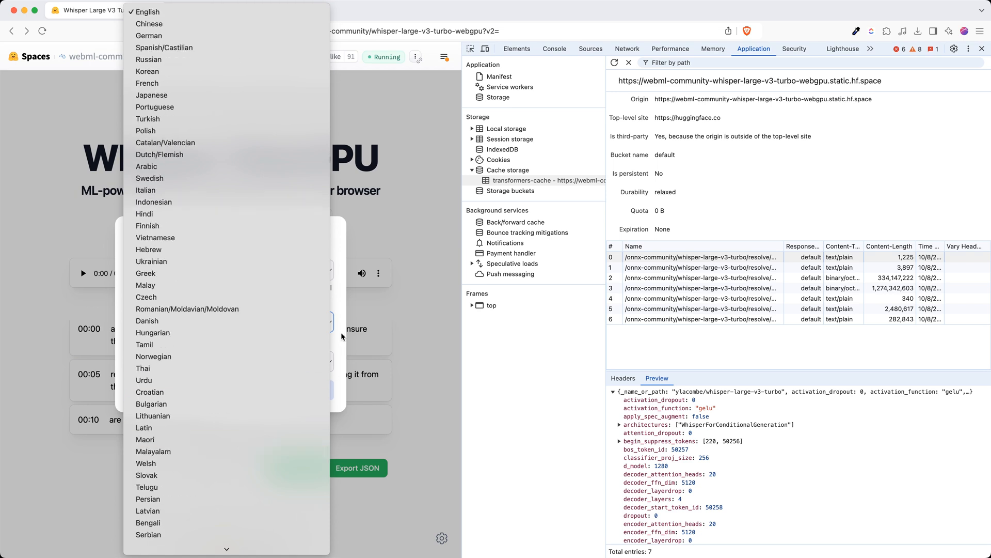
left_click(147, 11)
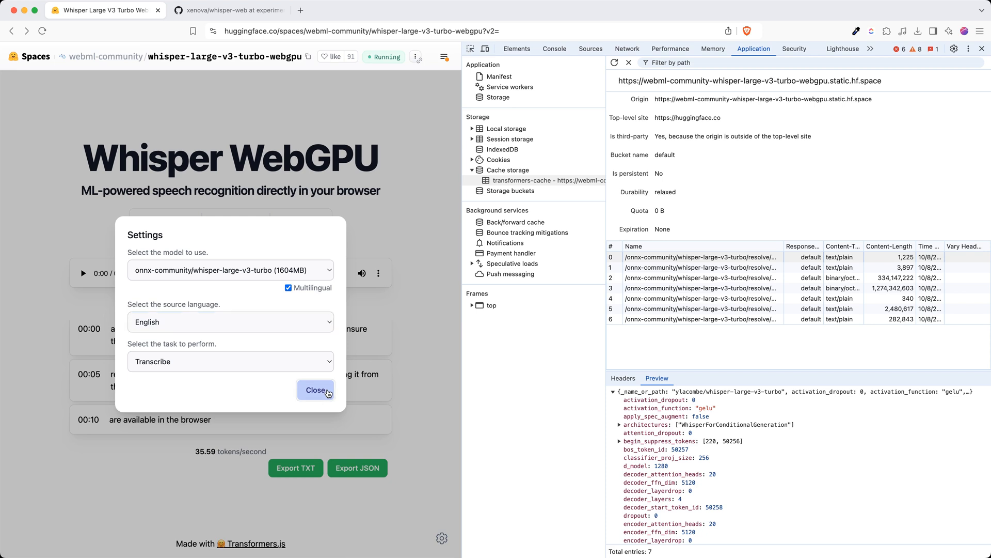
left_click(316, 390)
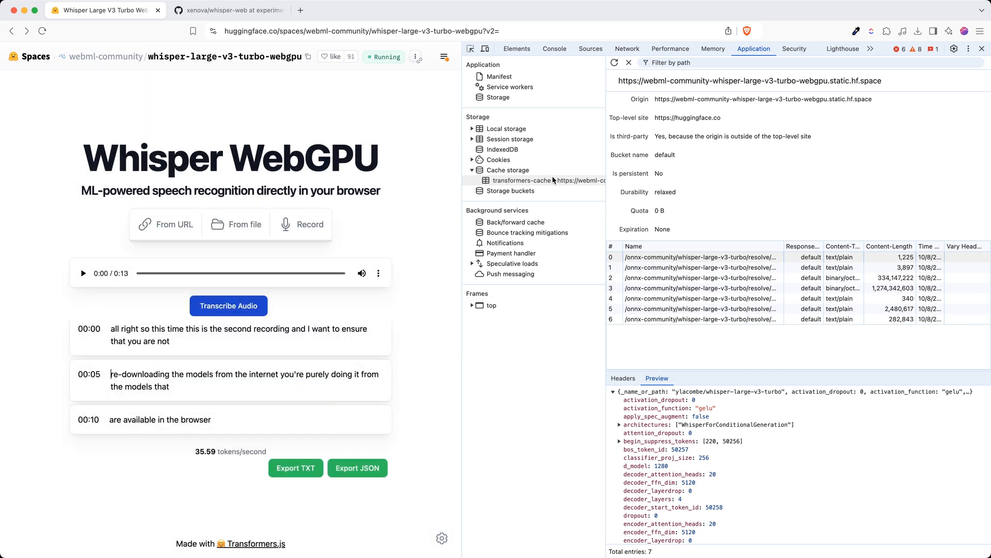
mouse_move(397, 212)
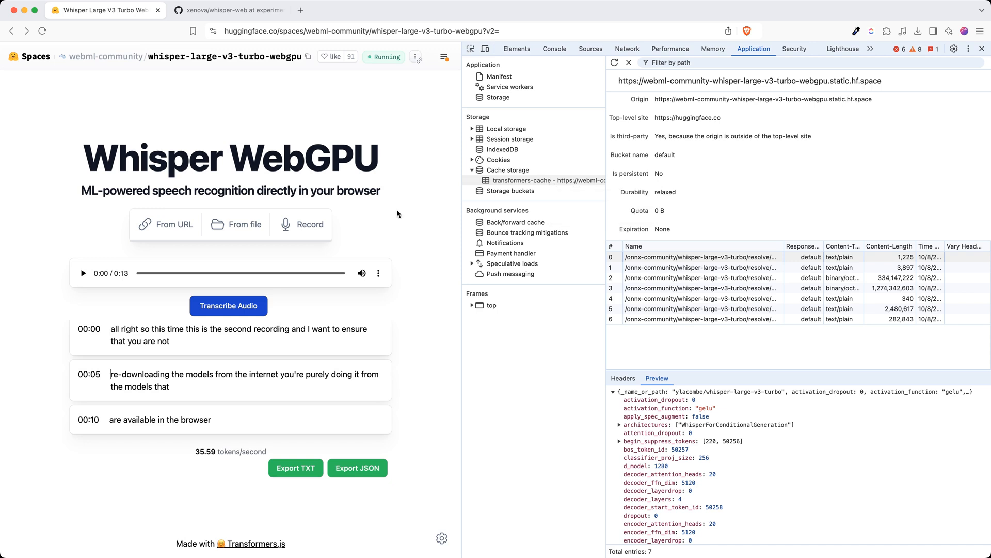
mouse_move(405, 263)
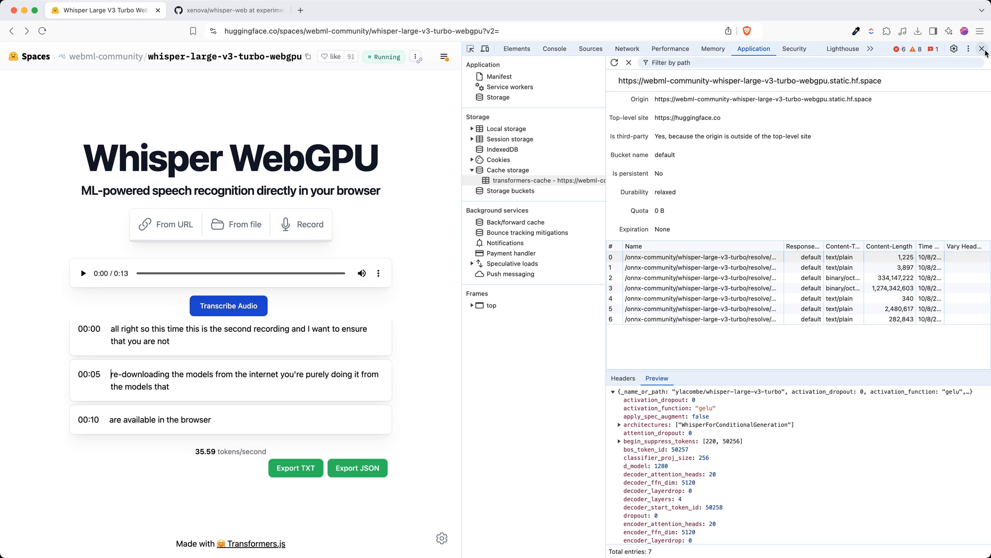
- Close the developer tools so the transcription page fills the window
left_click(985, 49)
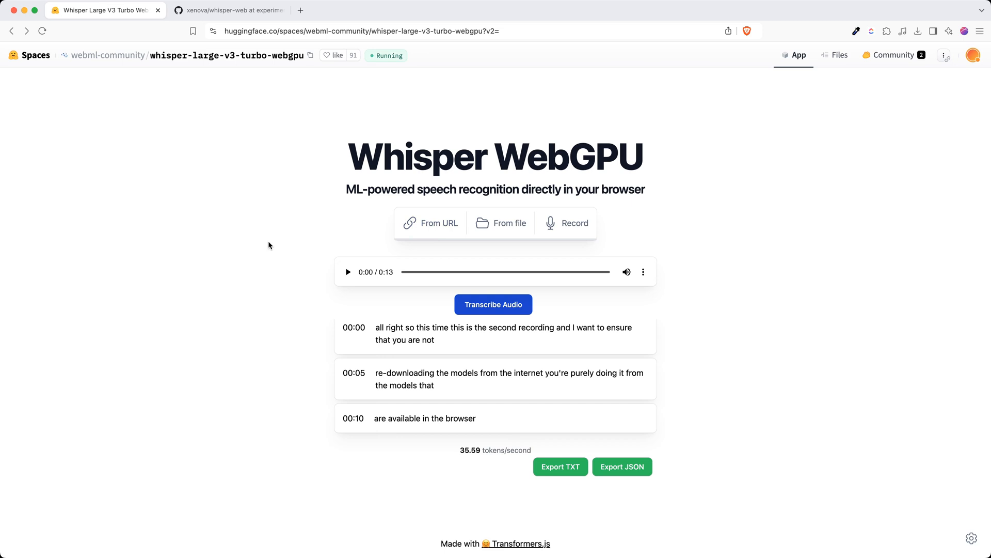
mouse_move(242, 156)
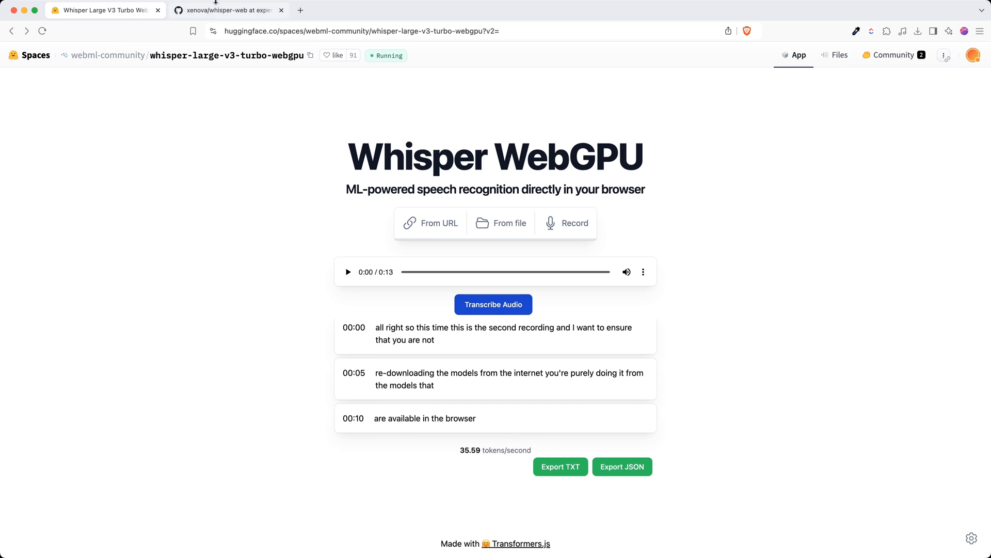
- Copy the SSH clone address of xenova/whisper-web from the experimental-webgpu branch page
left_click(227, 10)
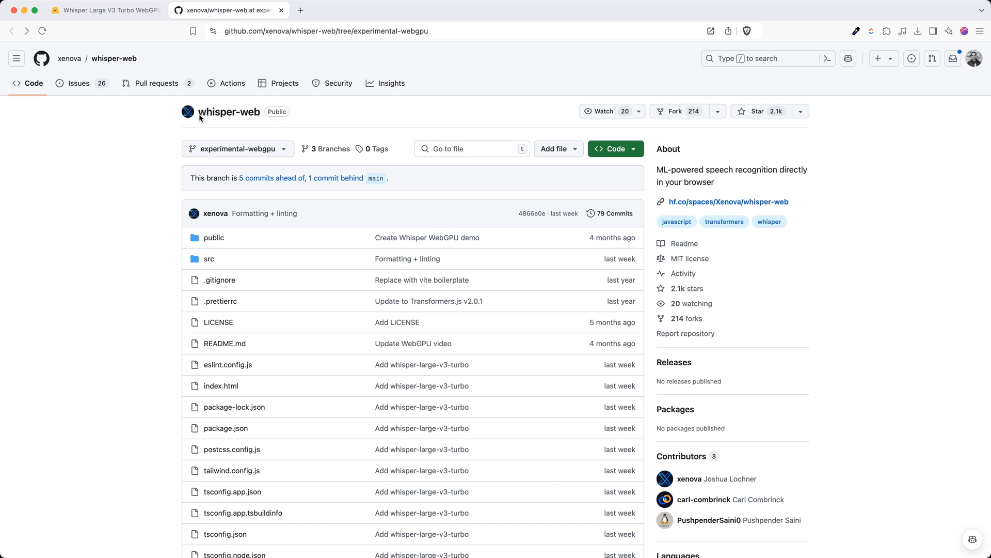
mouse_move(630, 199)
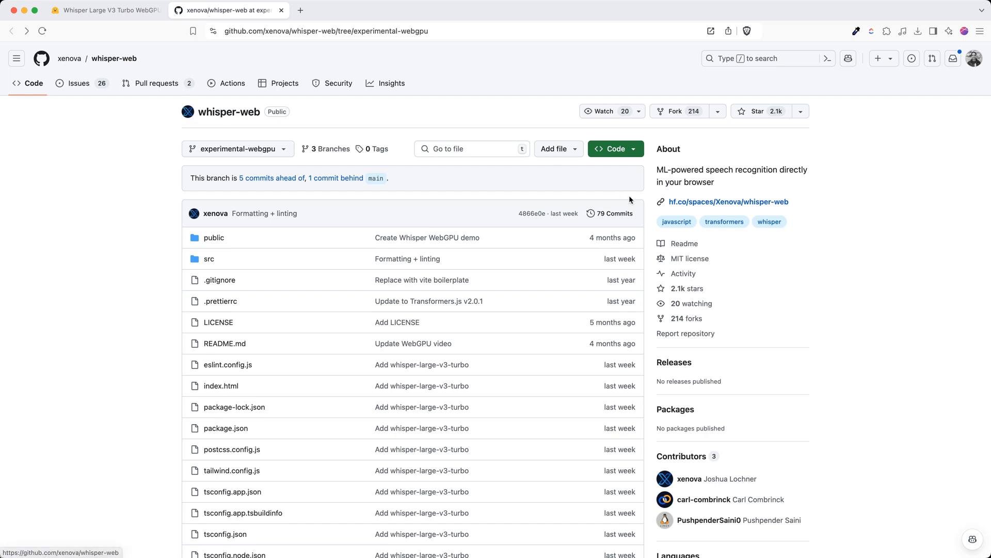
left_click(610, 149)
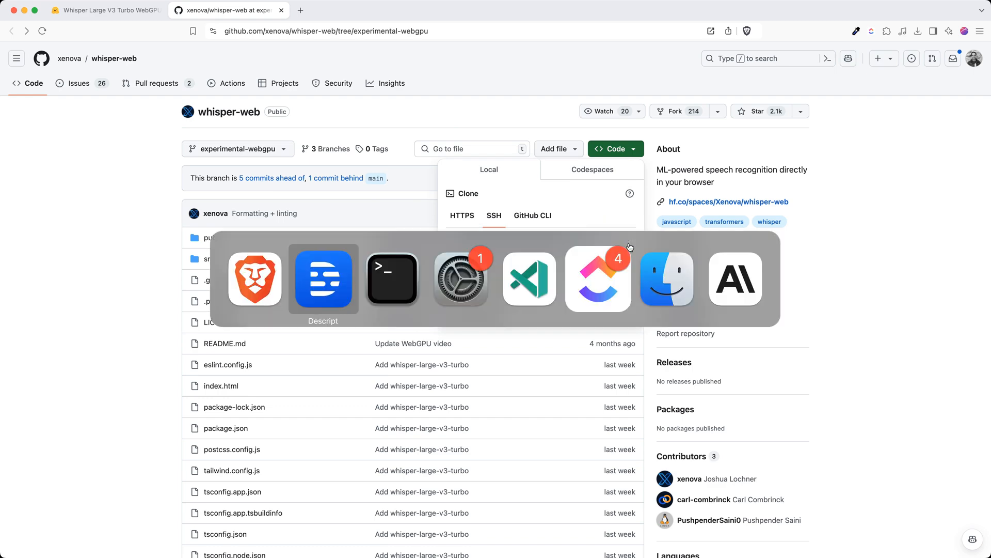
left_click(391, 278)
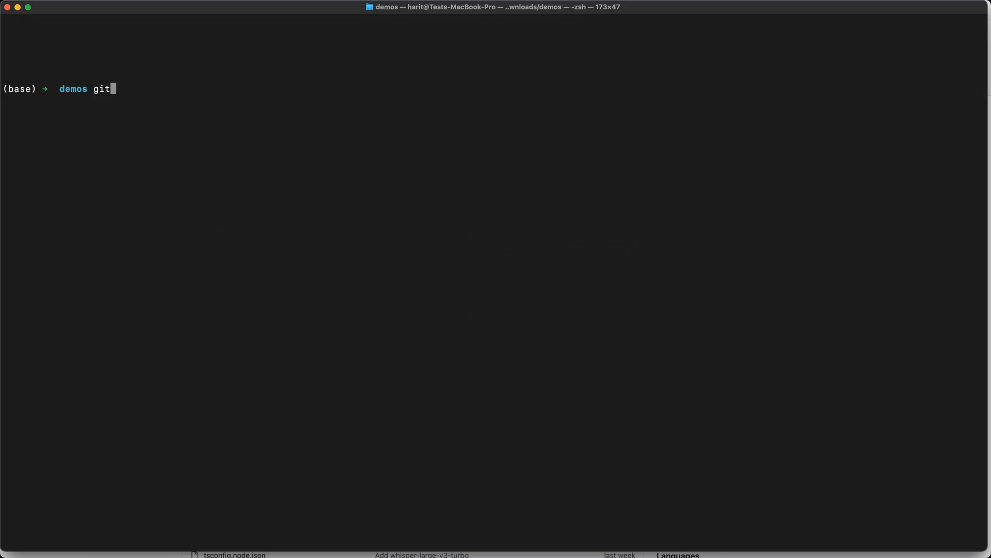
key("Return")
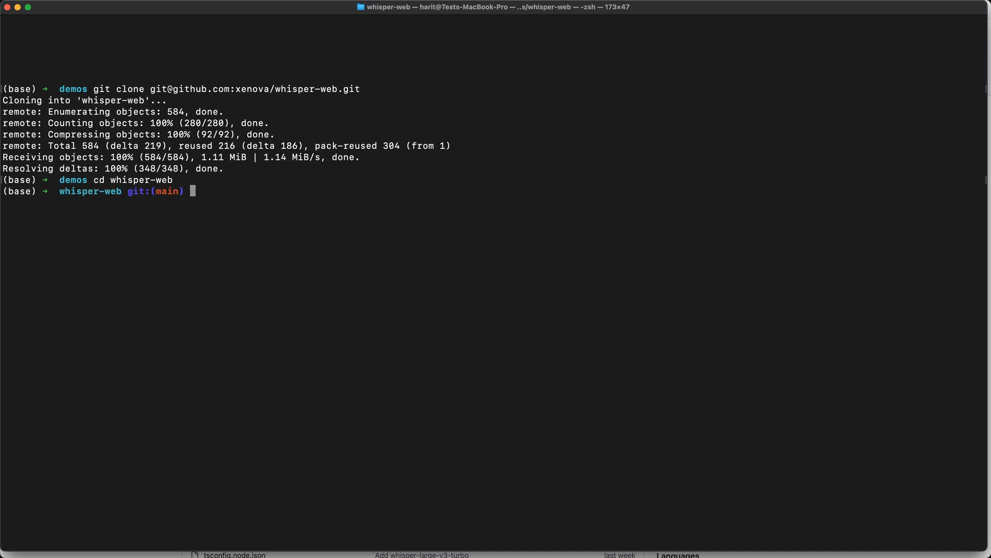
type("code-")
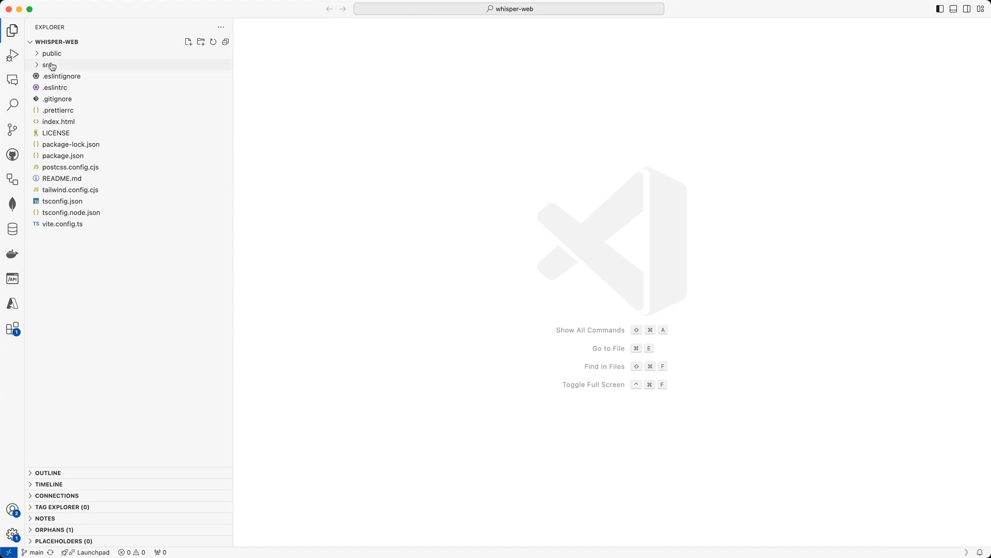
mouse_move(62, 228)
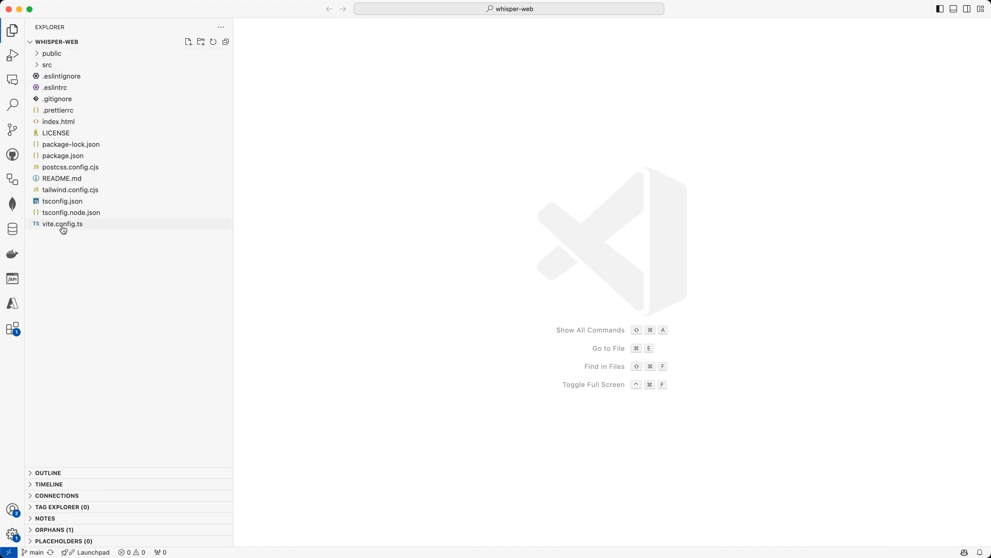
left_click(63, 156)
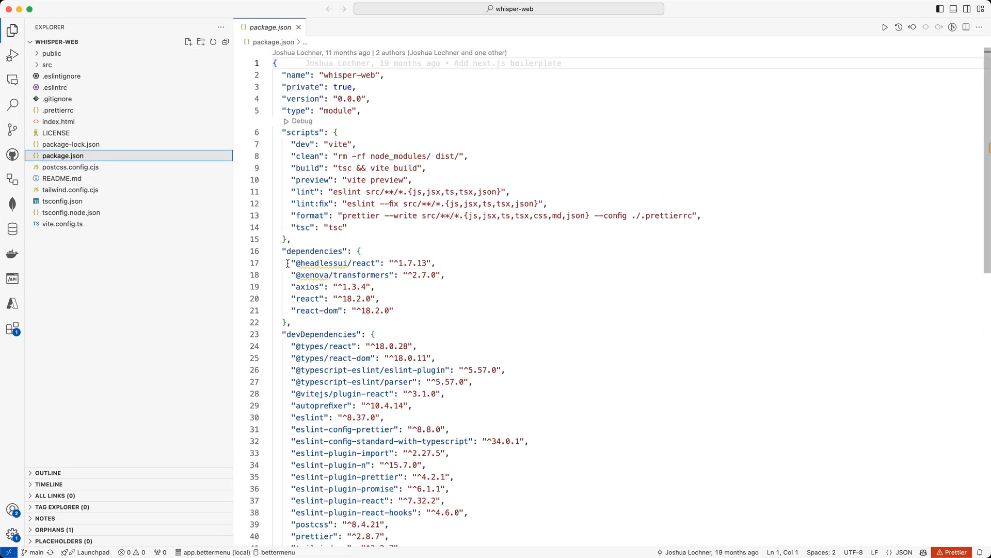
double_click(340, 275)
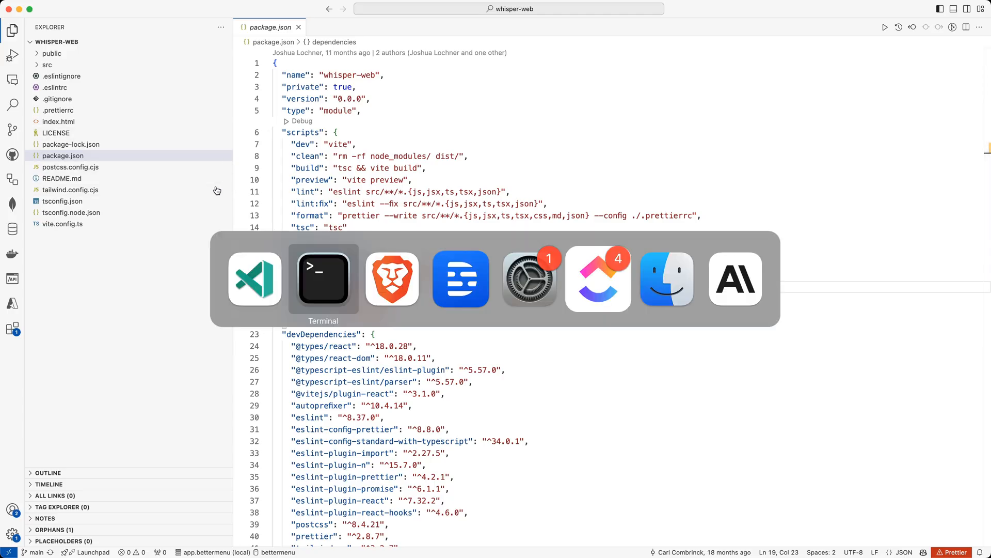
left_click(393, 278)
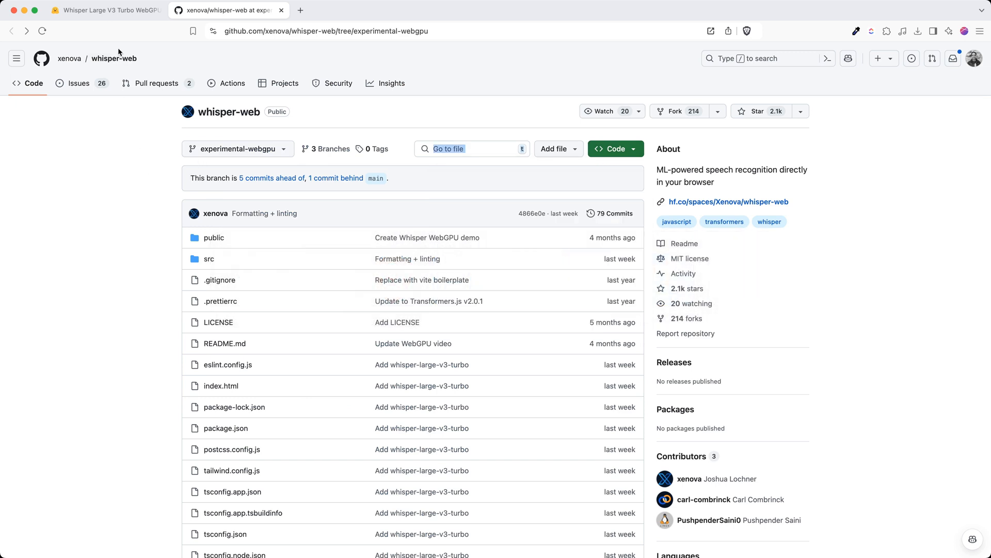
left_click(106, 11)
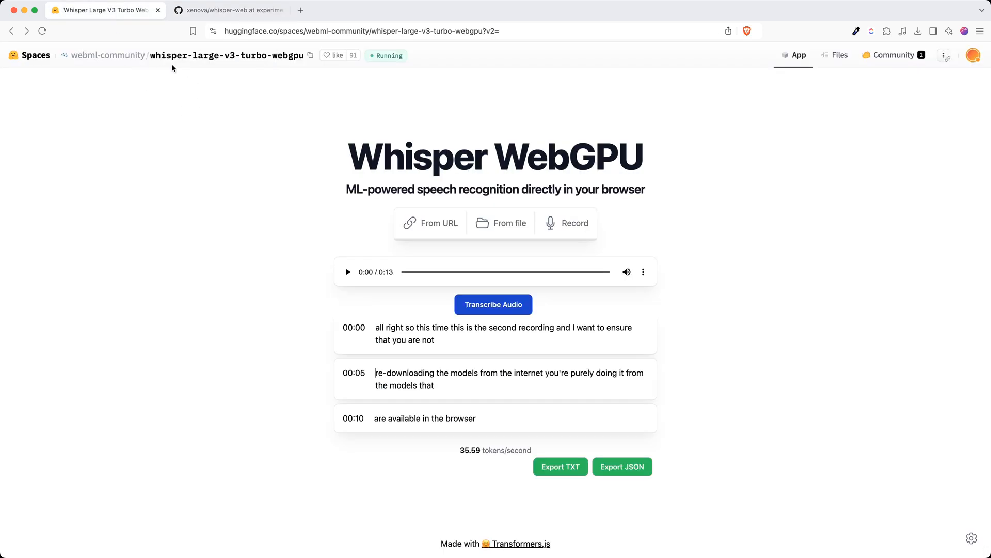
mouse_move(860, 69)
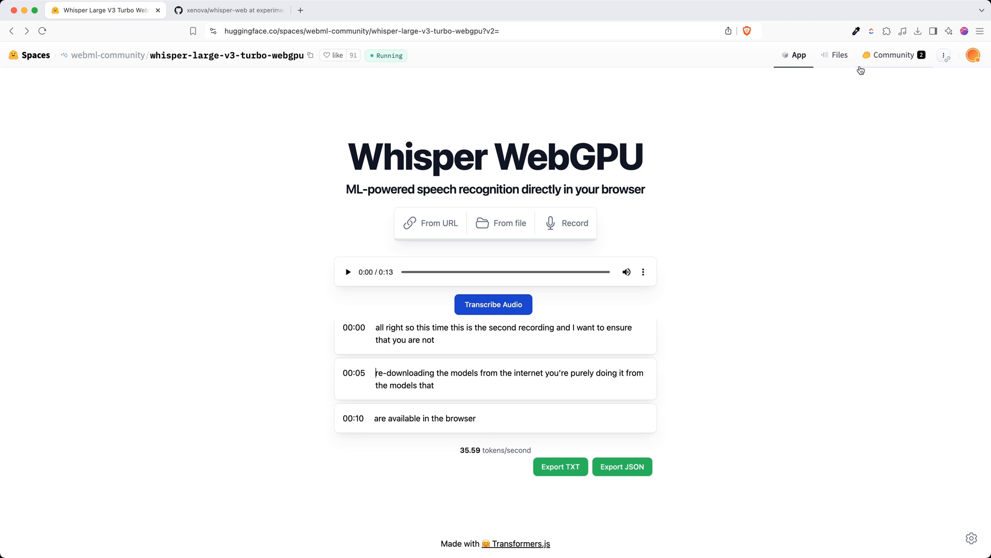
left_click(836, 54)
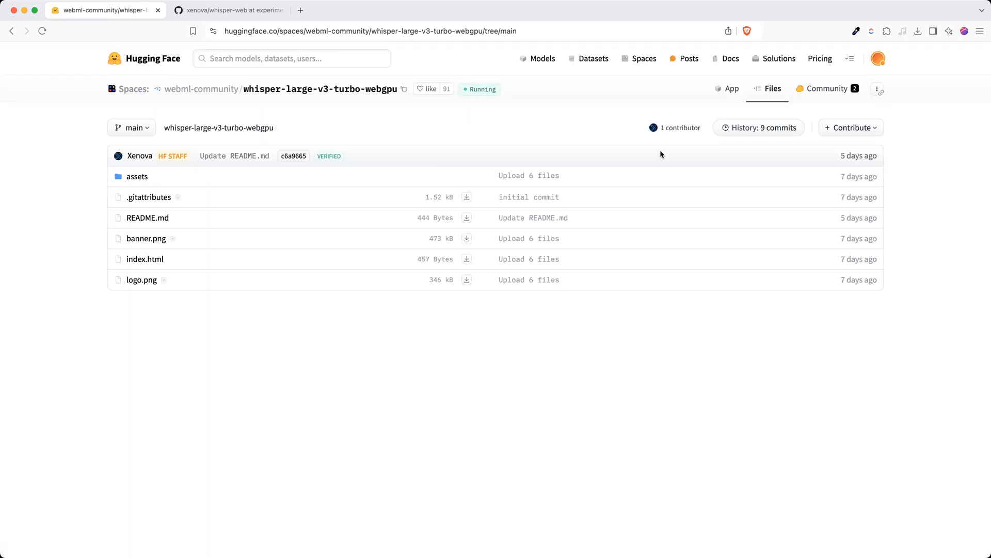
left_click(131, 127)
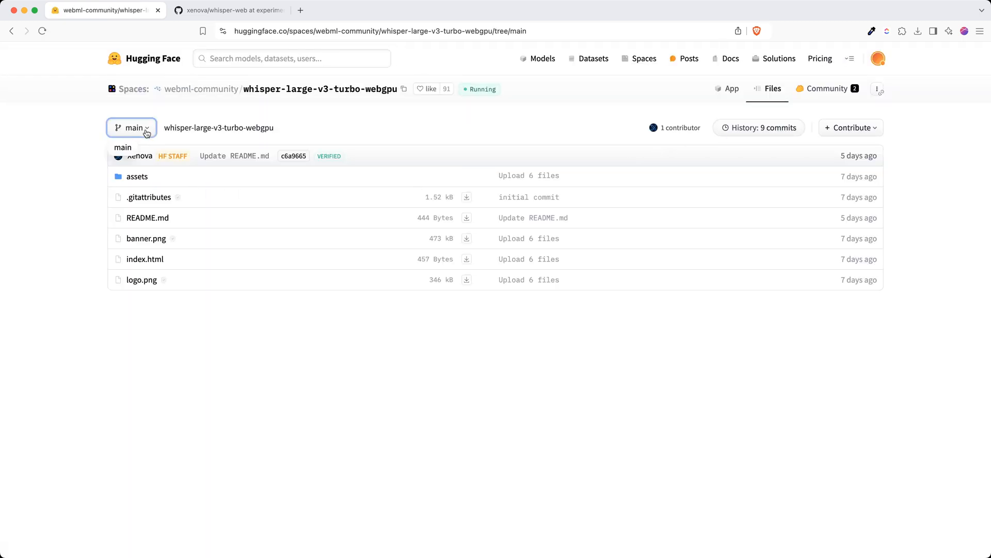
left_click(340, 149)
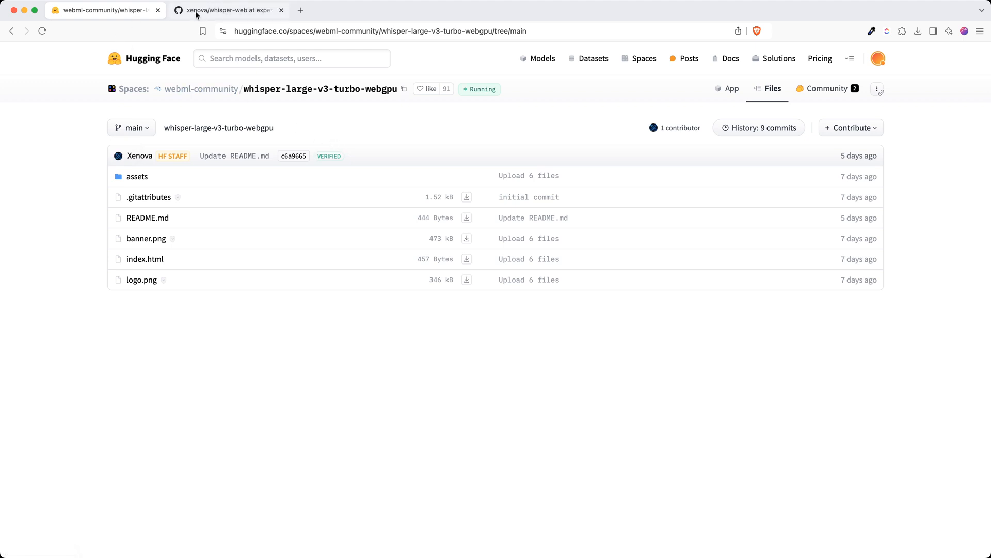
left_click(227, 11)
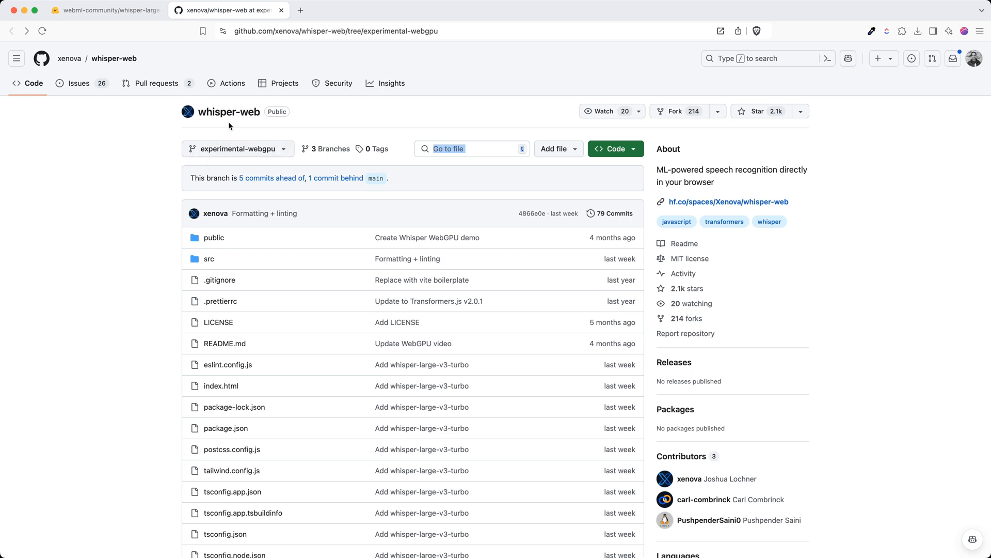
mouse_move(280, 157)
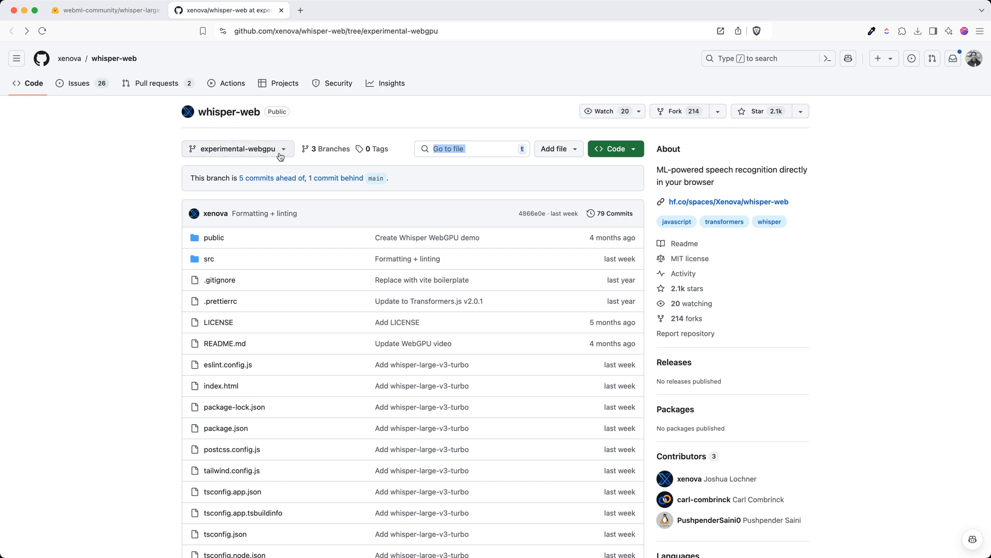
left_click(105, 11)
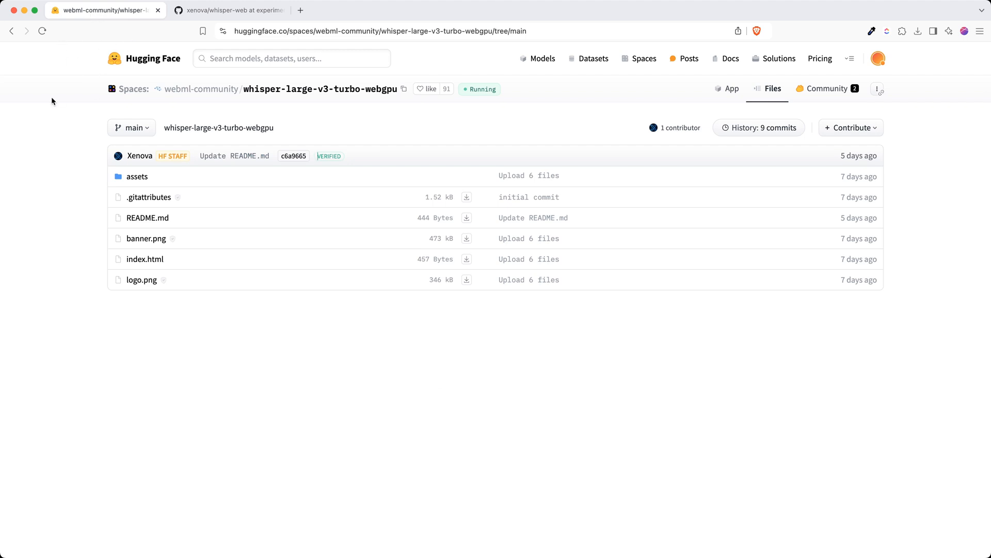
left_click(725, 89)
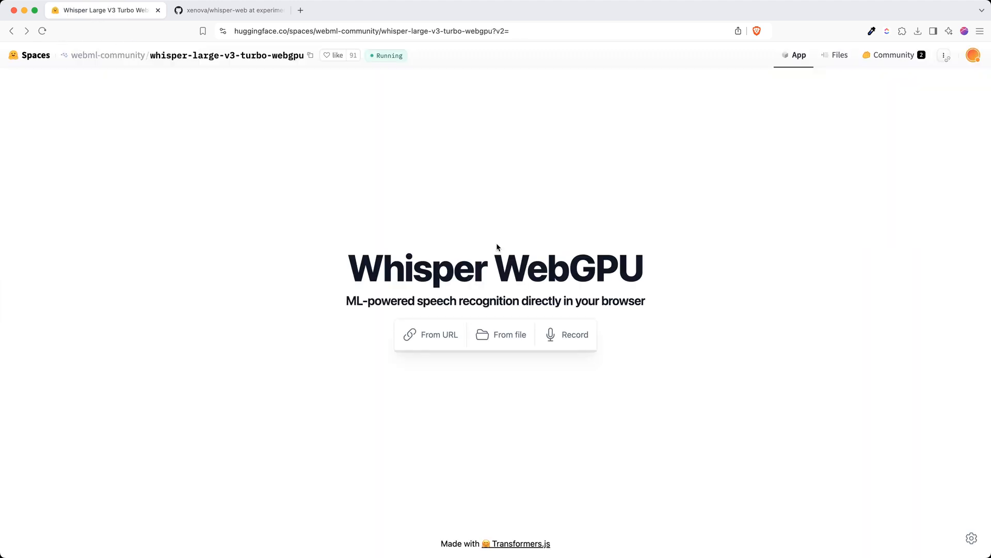
left_click(229, 10)
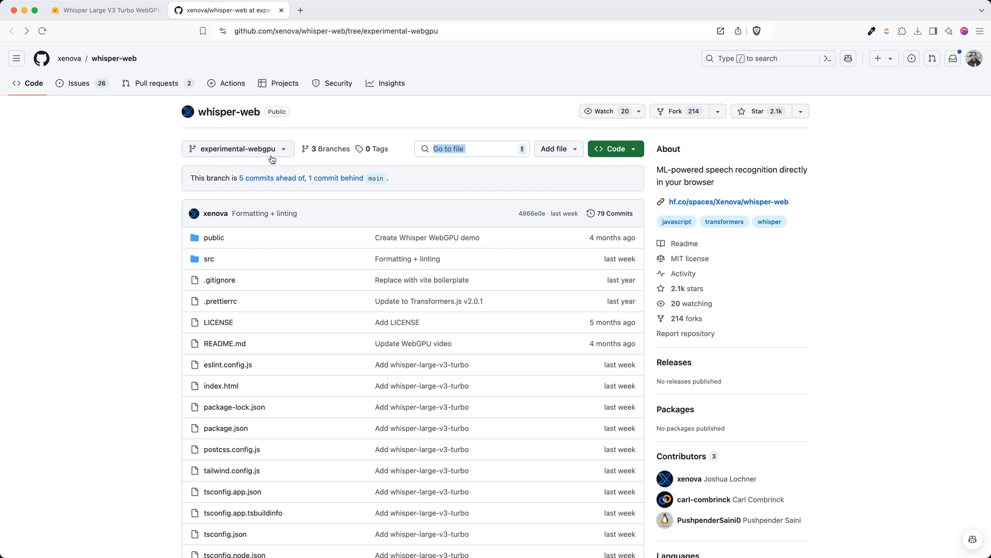
mouse_move(225, 161)
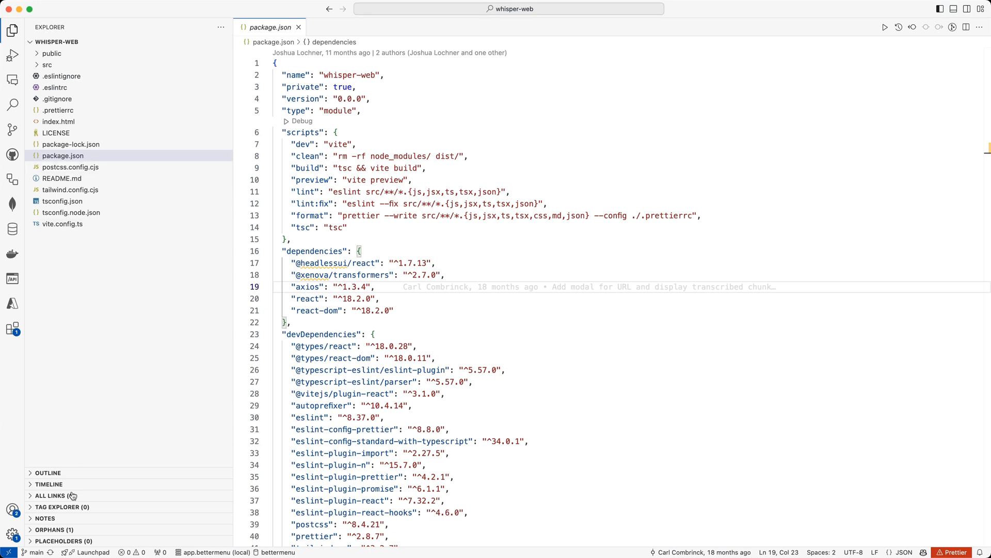
- Check out origin/experimental-webgpu from the status-bar branch list, making package.json name whisper-webgpu
left_click(29, 552)
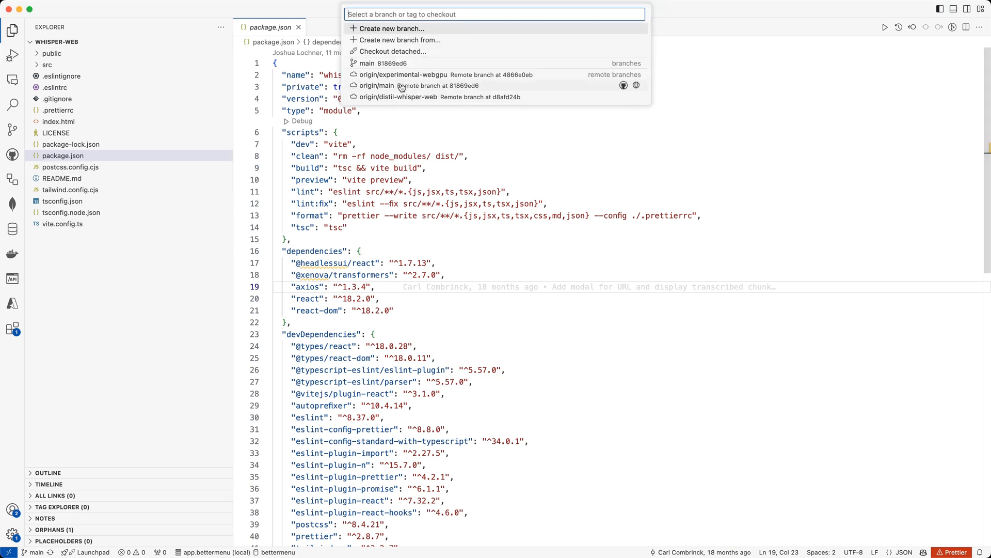
left_click(411, 75)
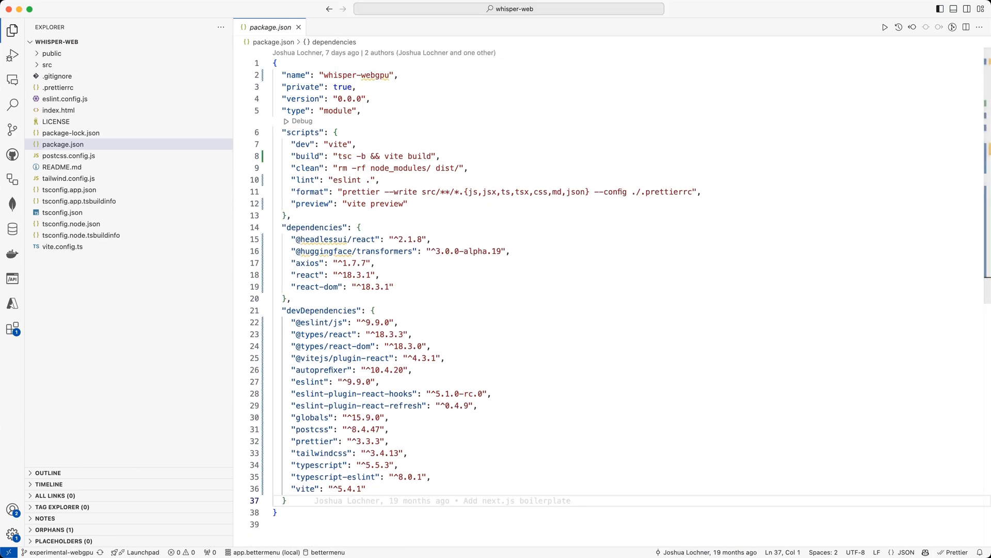
left_click(289, 256)
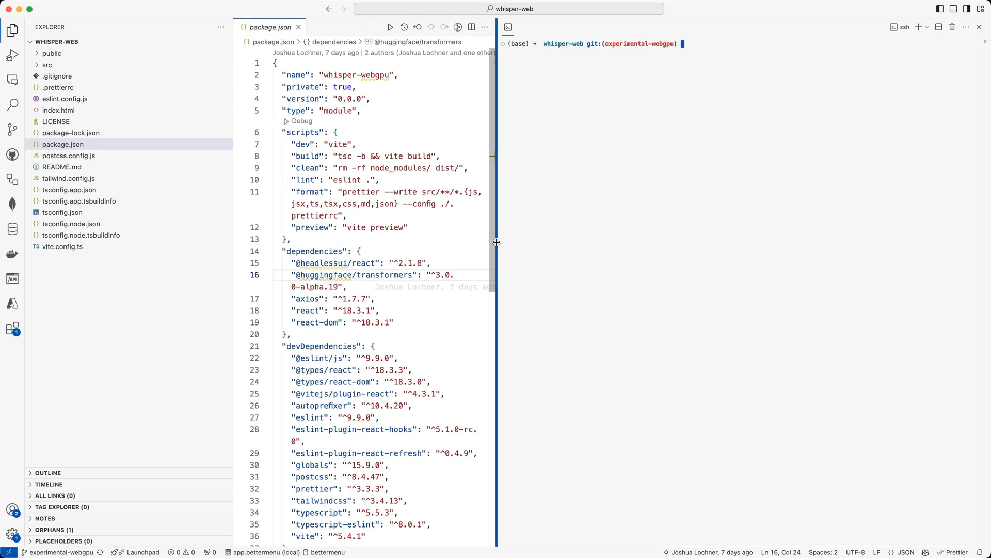
- Run npm install then npm run dev in the terminal, serving the app at localhost:5173
type("npm in")
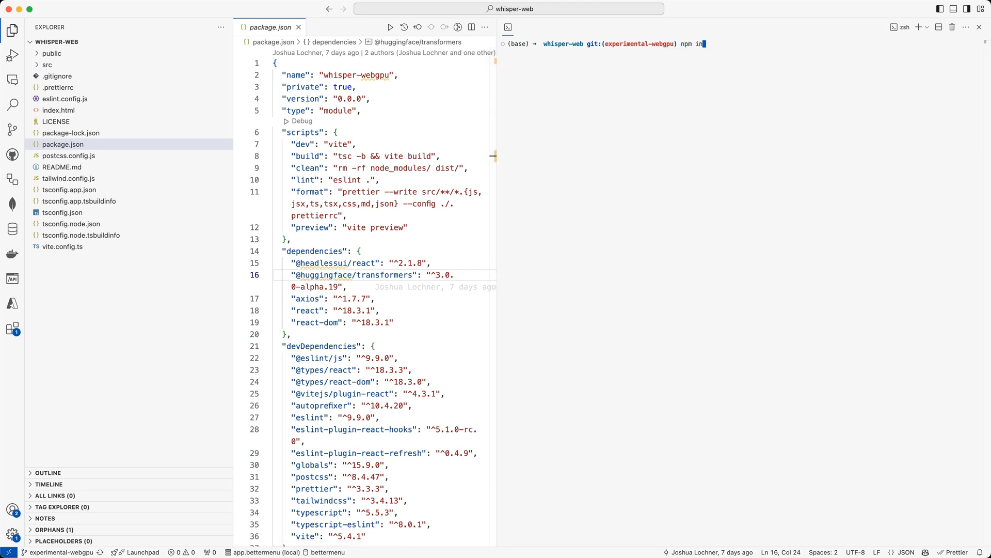
key("Return")
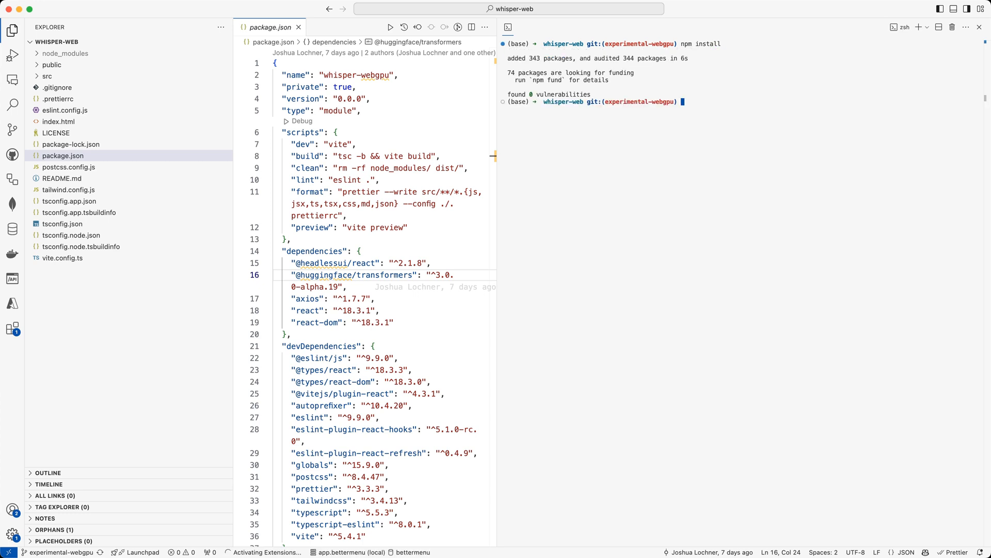
type("npm in")
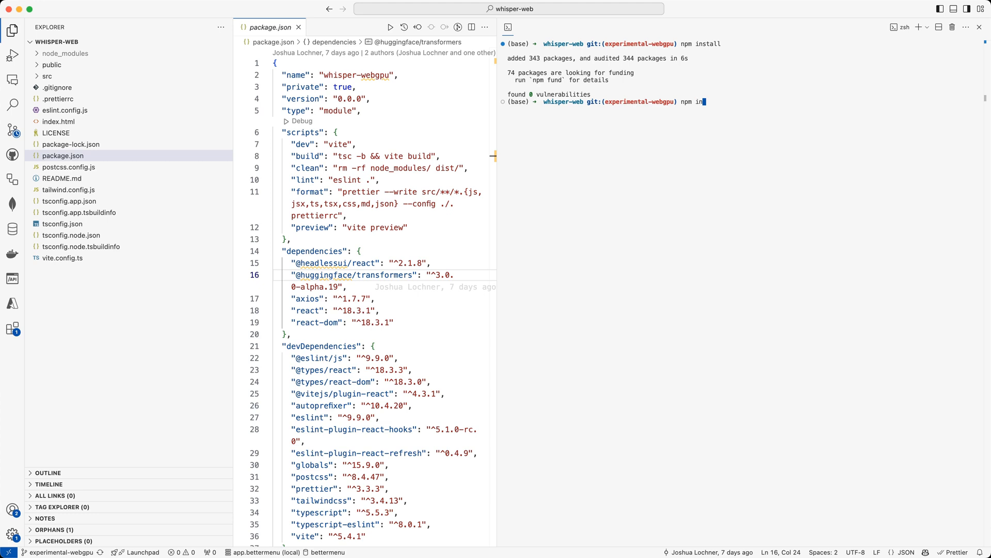
type("r")
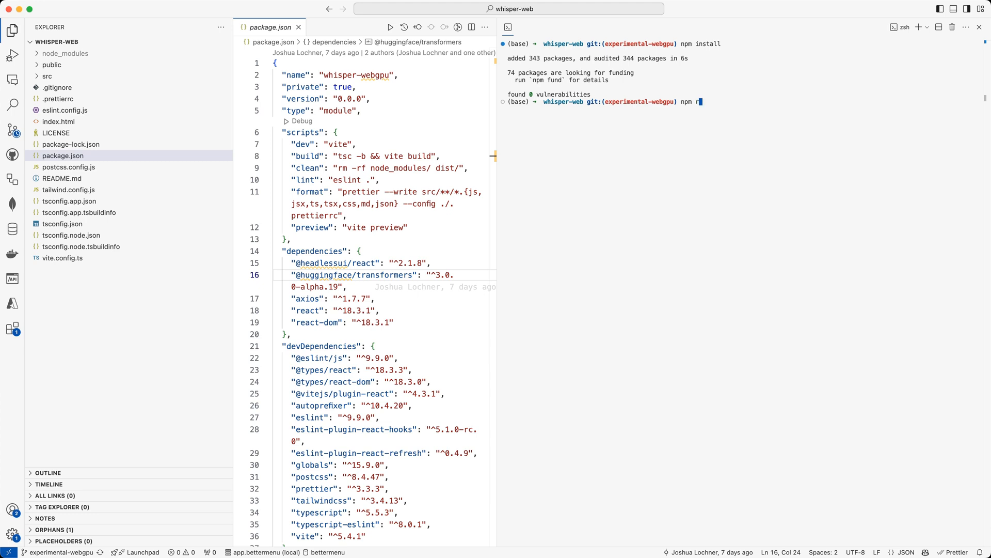
key("Return")
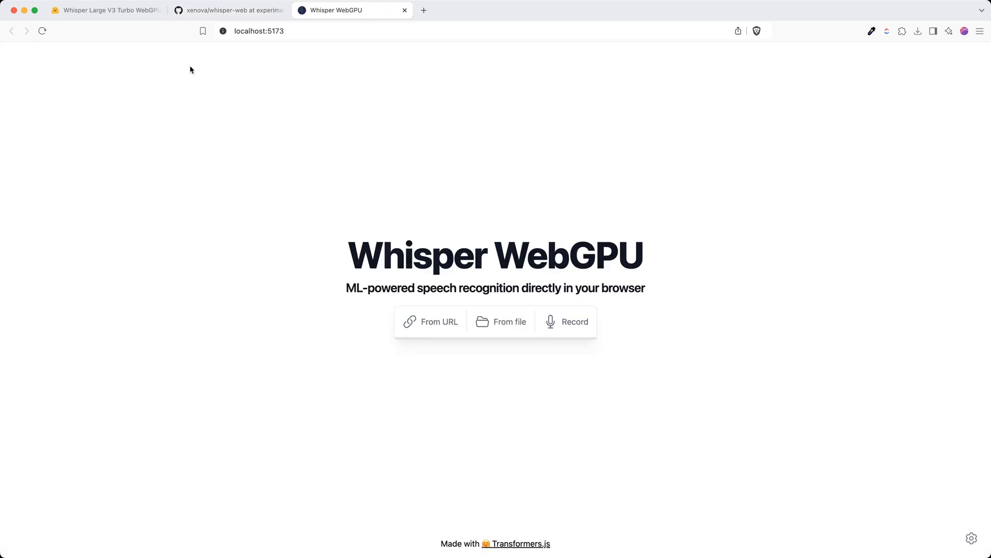
left_click(259, 31)
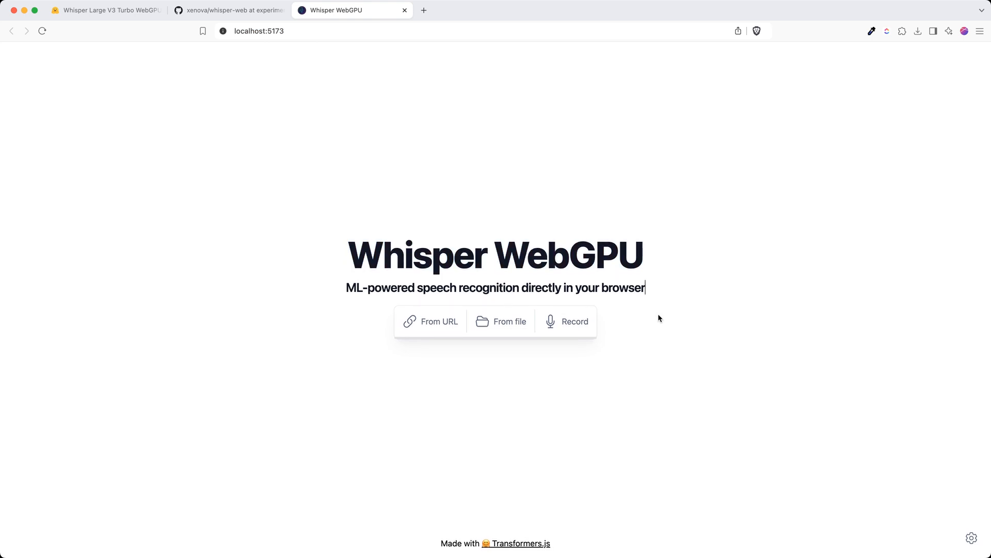
mouse_move(616, 370)
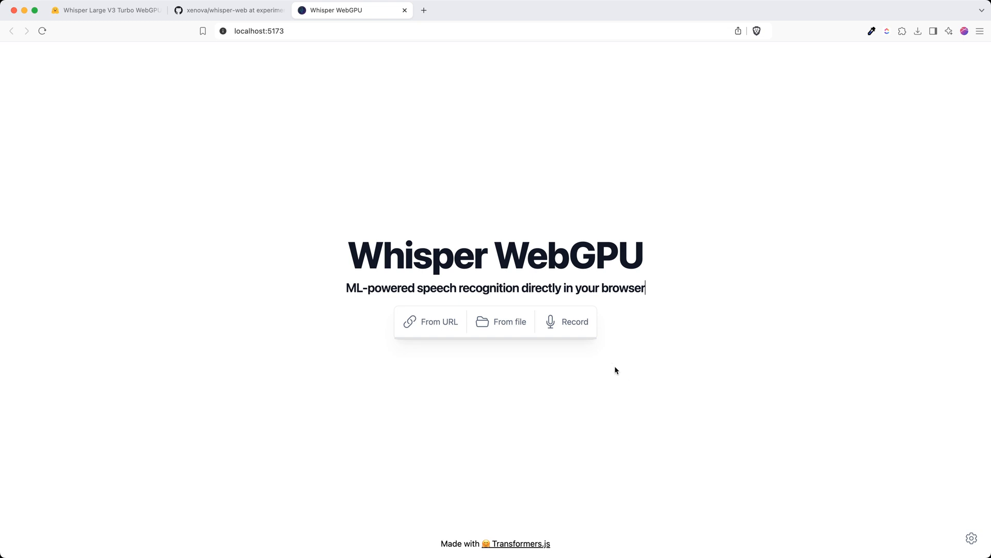
mouse_move(638, 374)
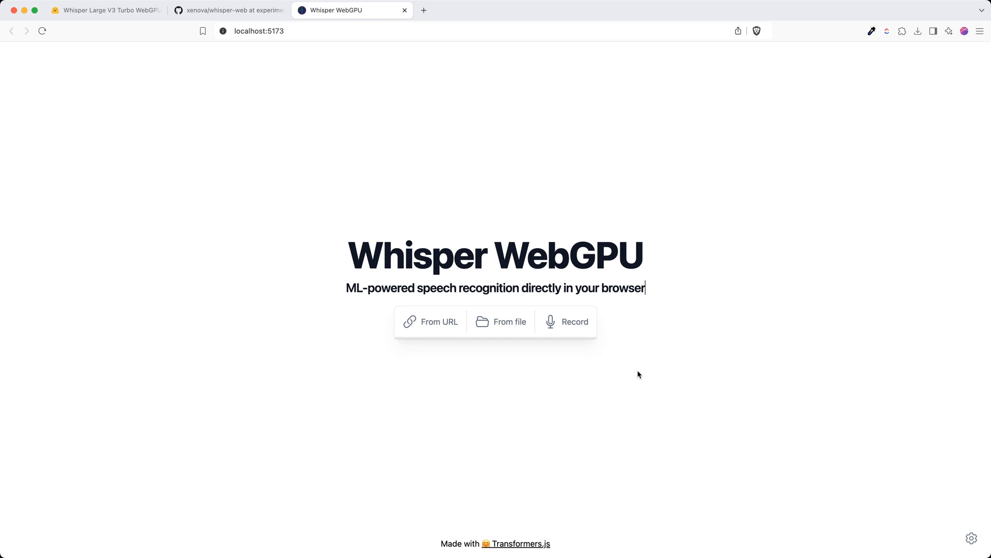
- Record a 17-second microphone clip, allowing the site microphone access
left_click(567, 321)
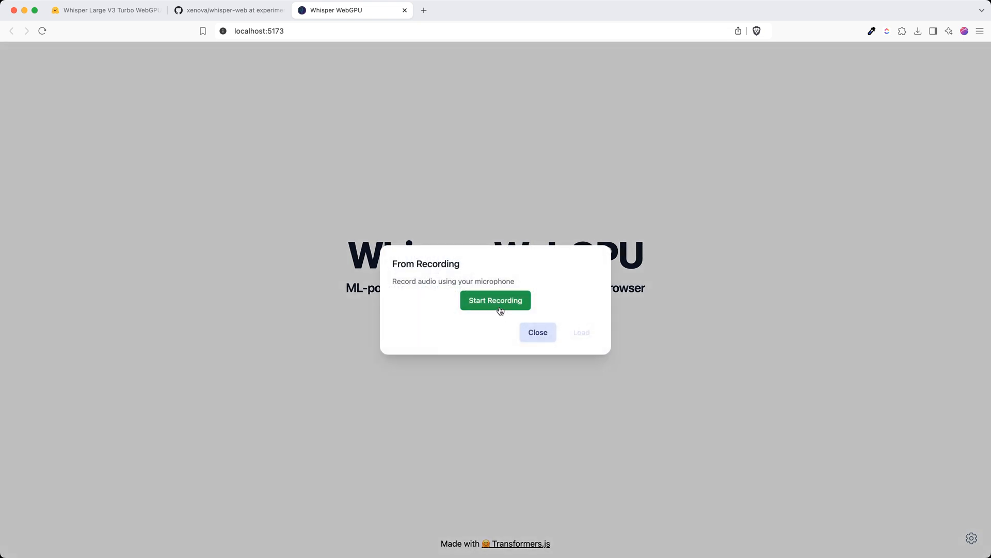
left_click(495, 299)
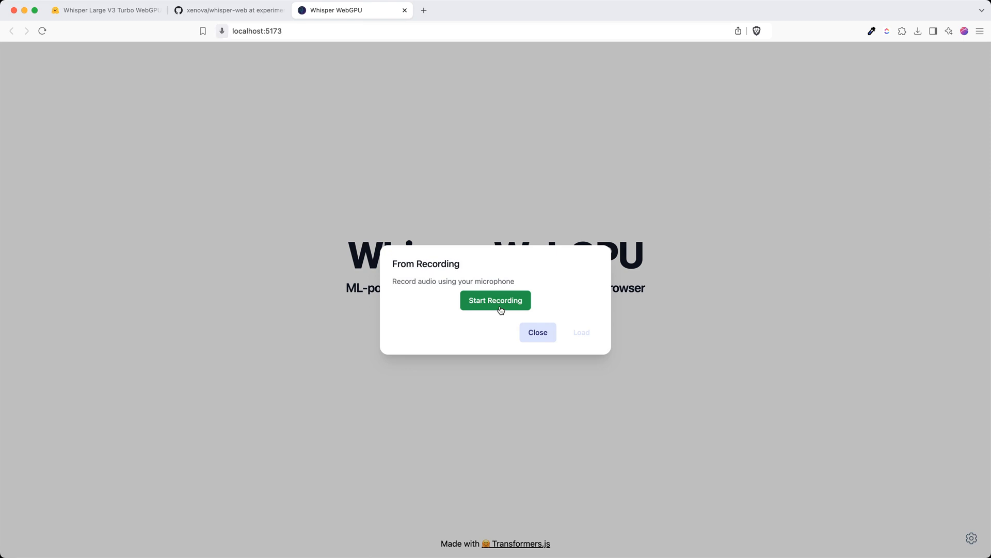
left_click(495, 299)
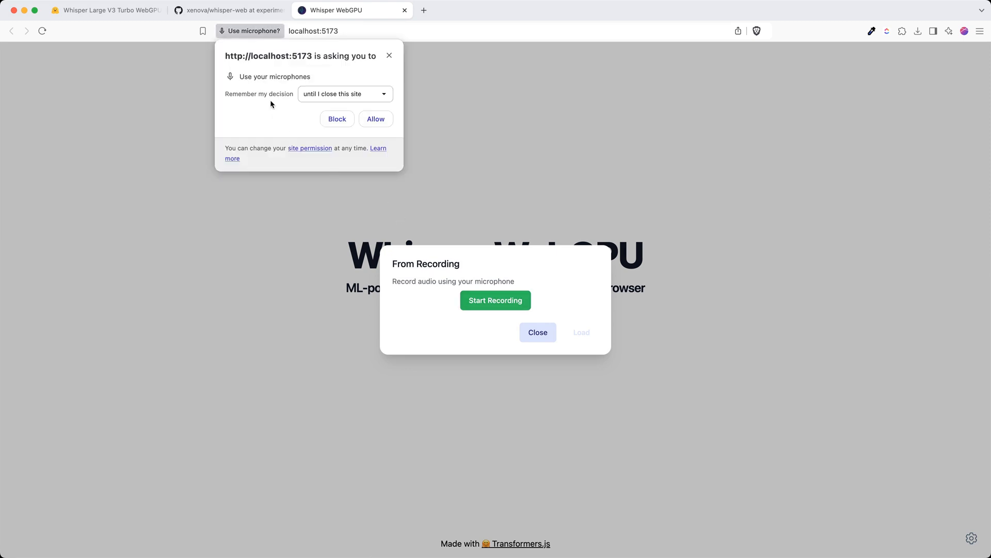
mouse_move(247, 80)
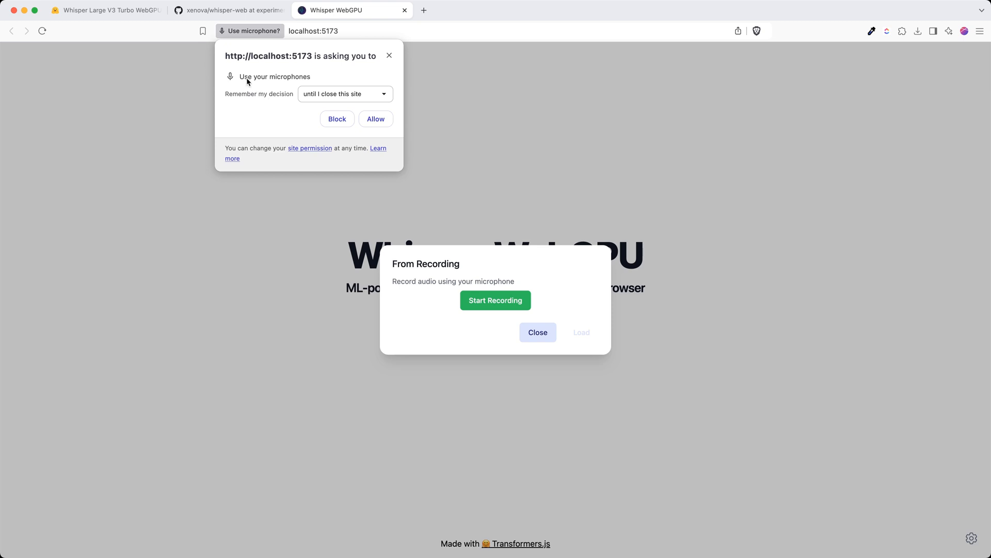
mouse_move(258, 82)
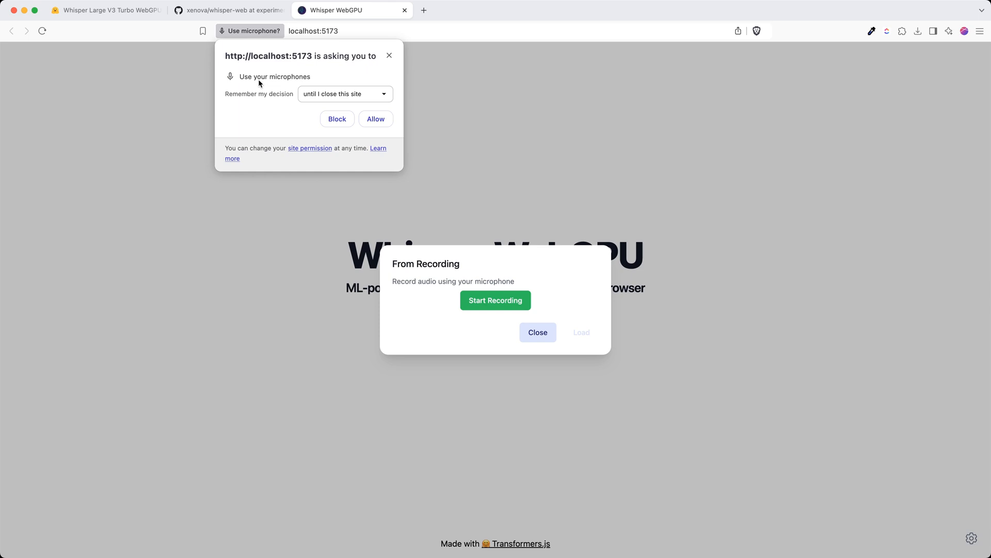
left_click(376, 119)
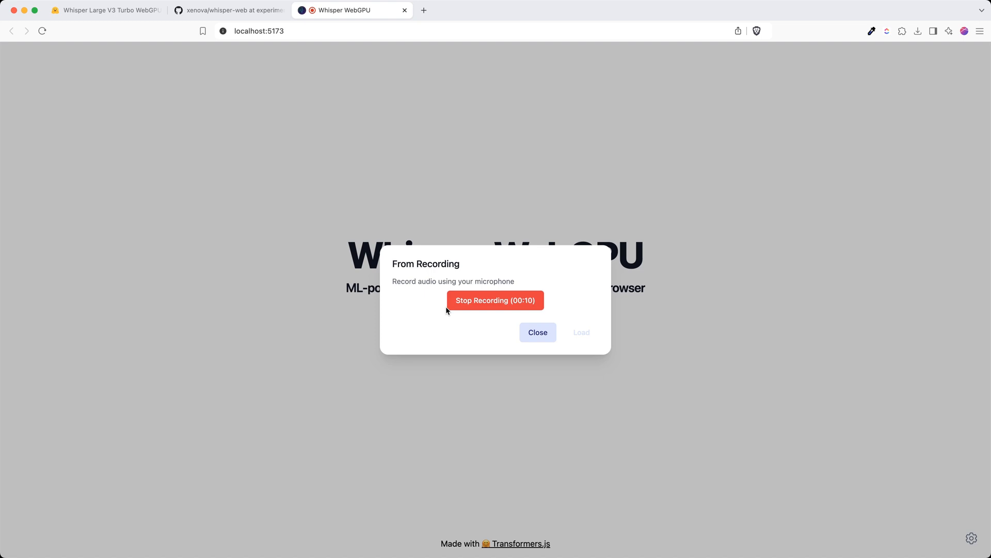
left_click(494, 299)
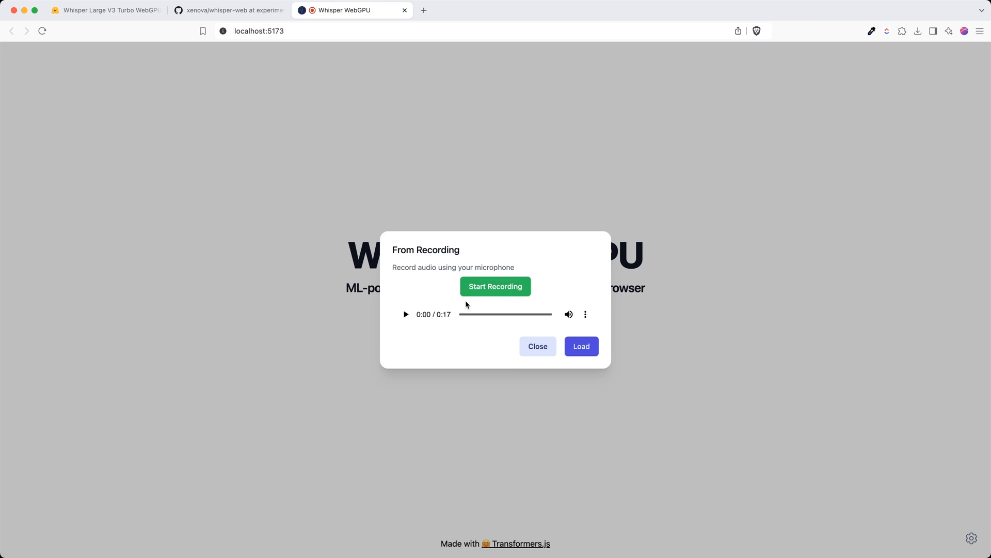
- Play the recorded clip back briefly, then load it as the audio to transcribe
left_click(406, 314)
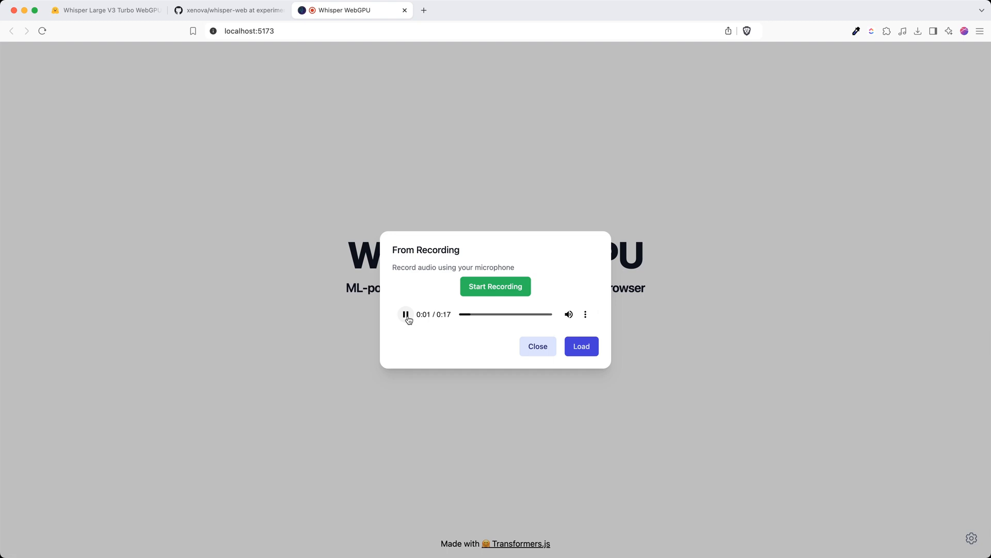
left_click(405, 314)
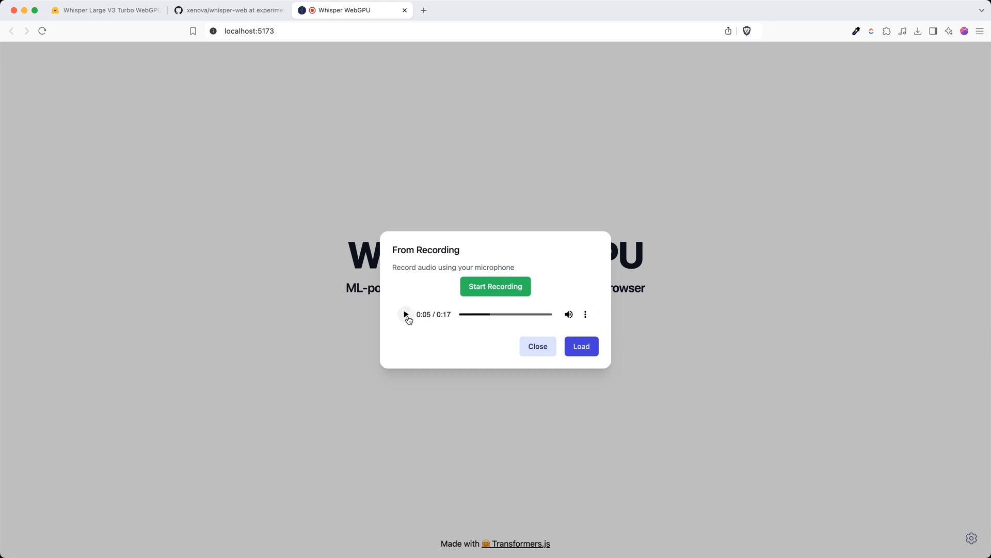
left_click(581, 346)
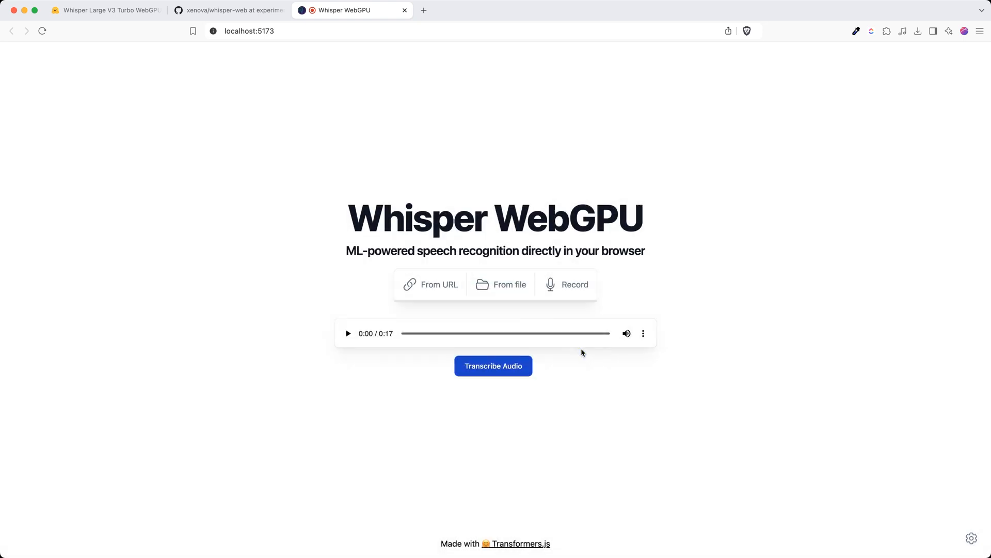
mouse_move(515, 382)
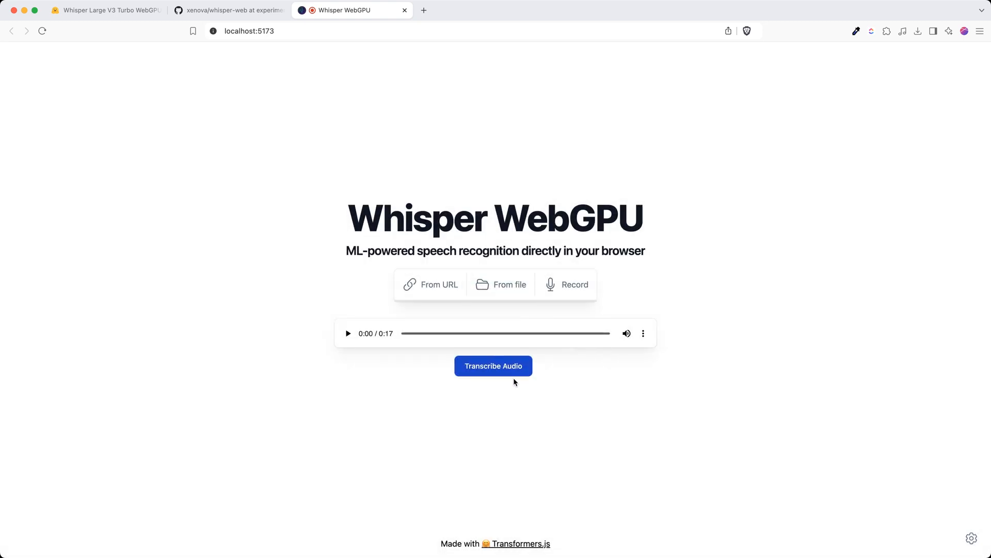
- Transcribe the recording into five timestamped lines at 42.82 tokens/second and bring up DevTools
left_click(494, 366)
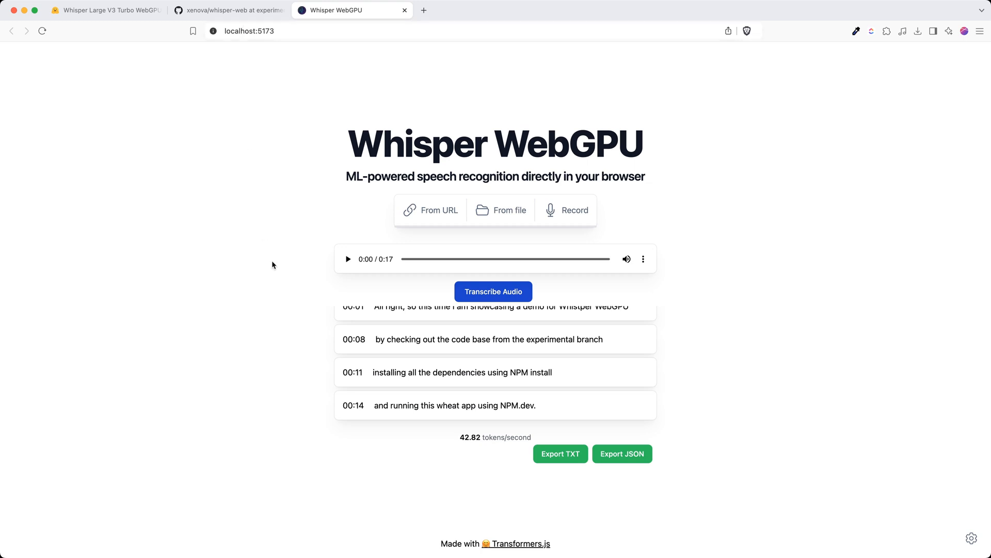
scroll("up", 3)
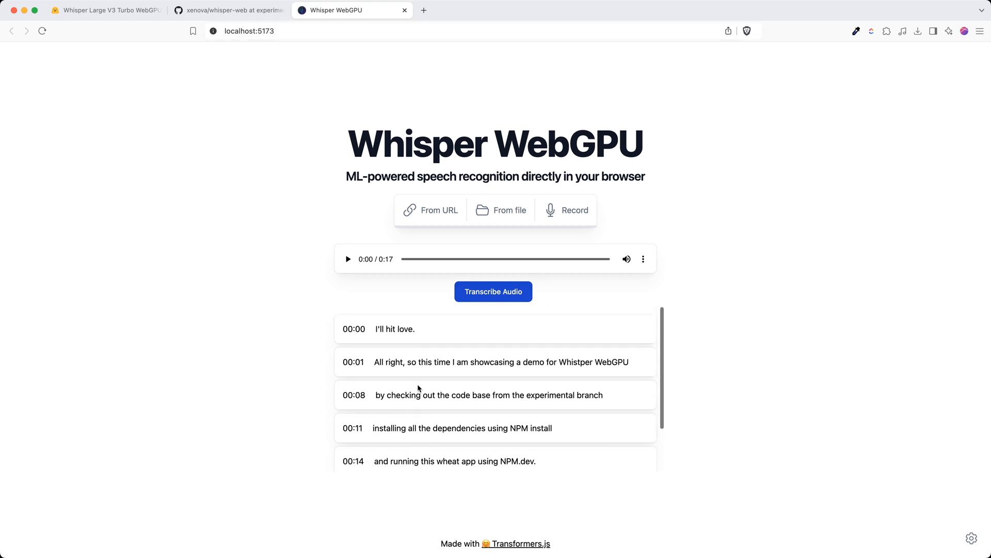
scroll("down", 3)
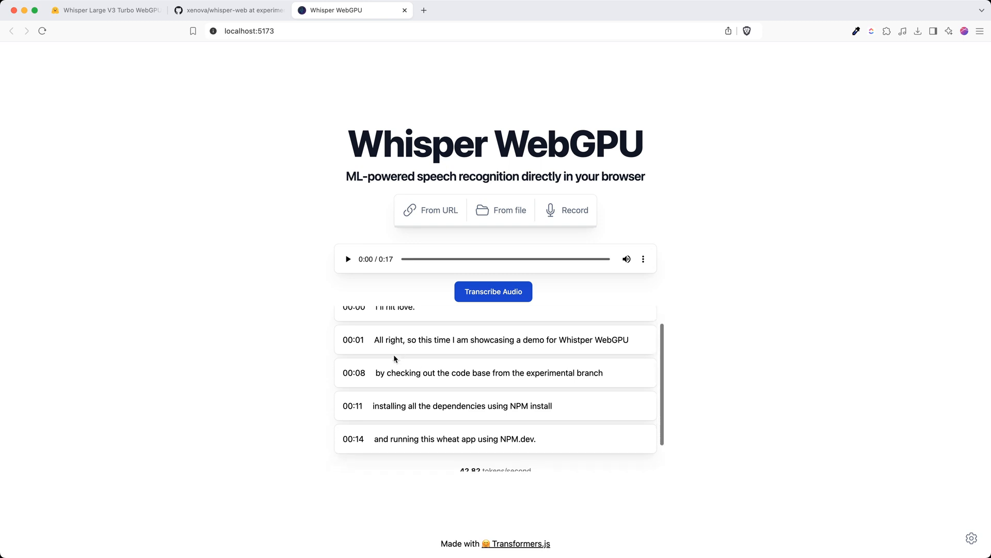
scroll("down", 3)
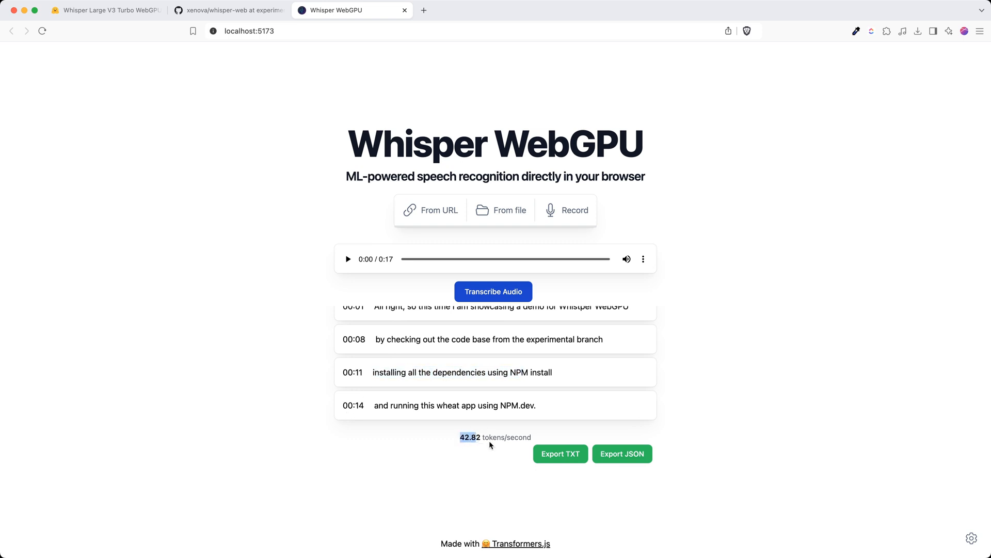
key("F12")
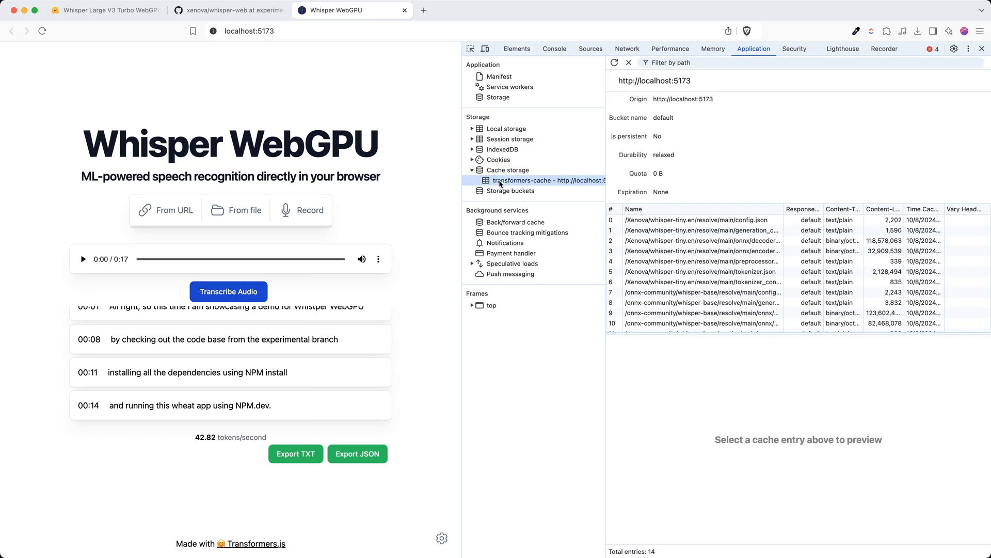
mouse_move(604, 193)
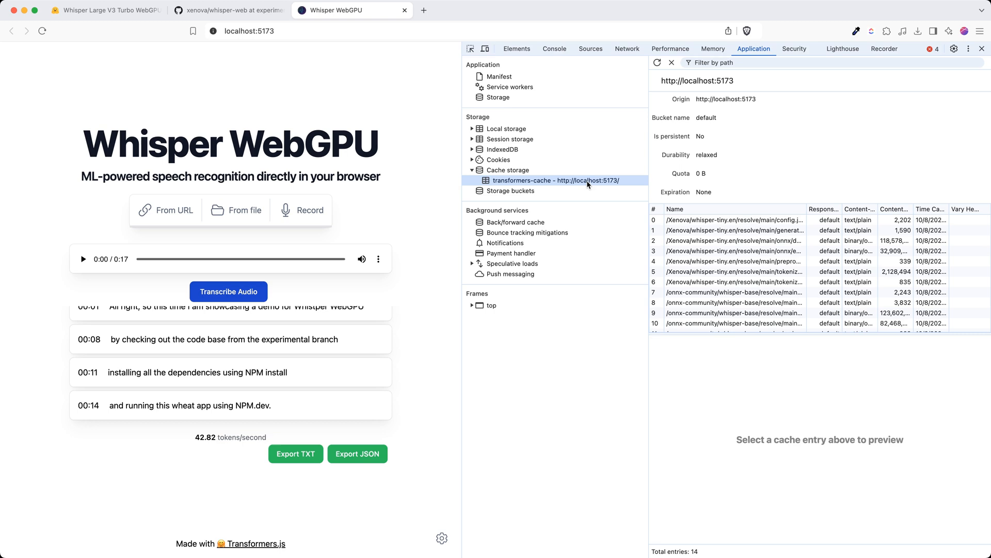
- Review the 14 cached model files and model sizes, keeping whisper-base, then close DevTools
scroll("down", 3)
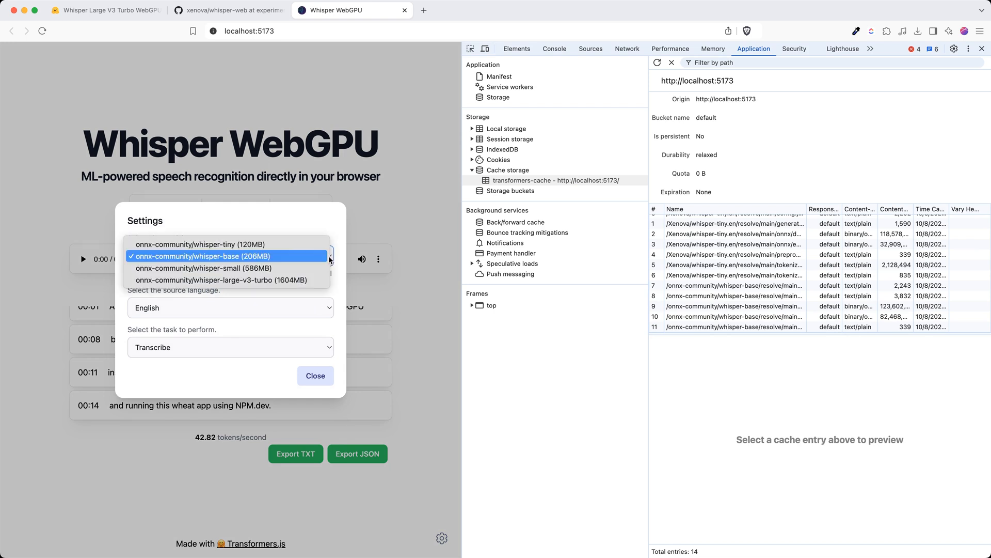
mouse_move(307, 256)
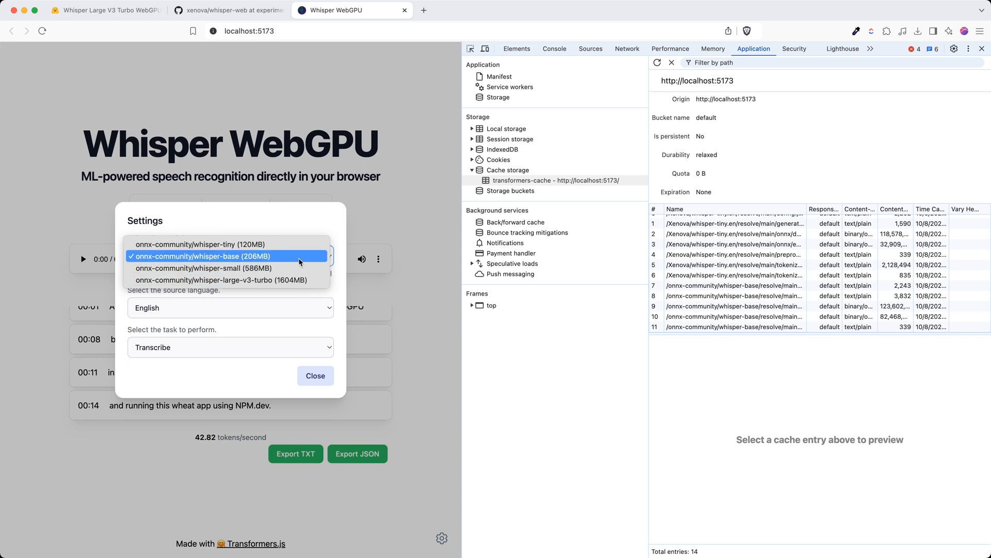
mouse_move(297, 290)
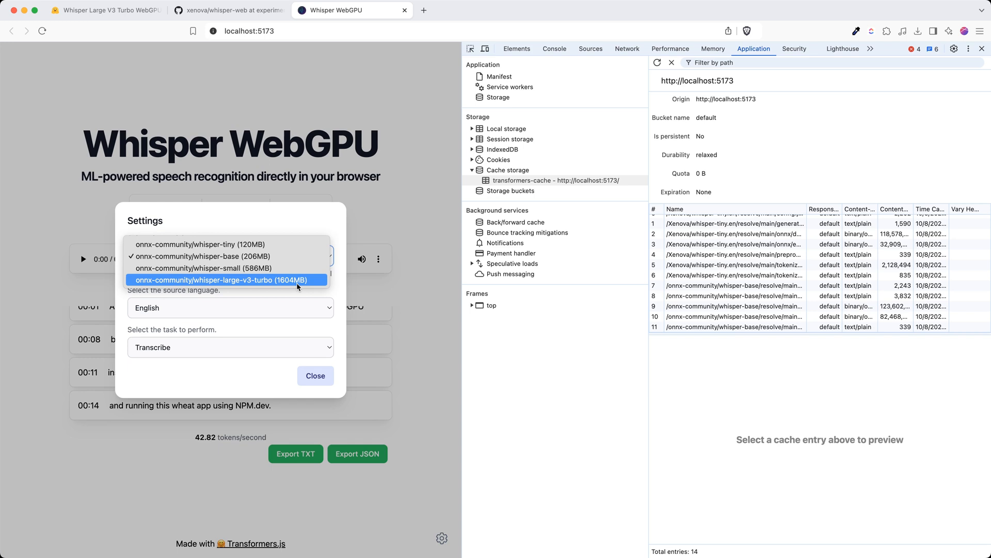
mouse_move(395, 359)
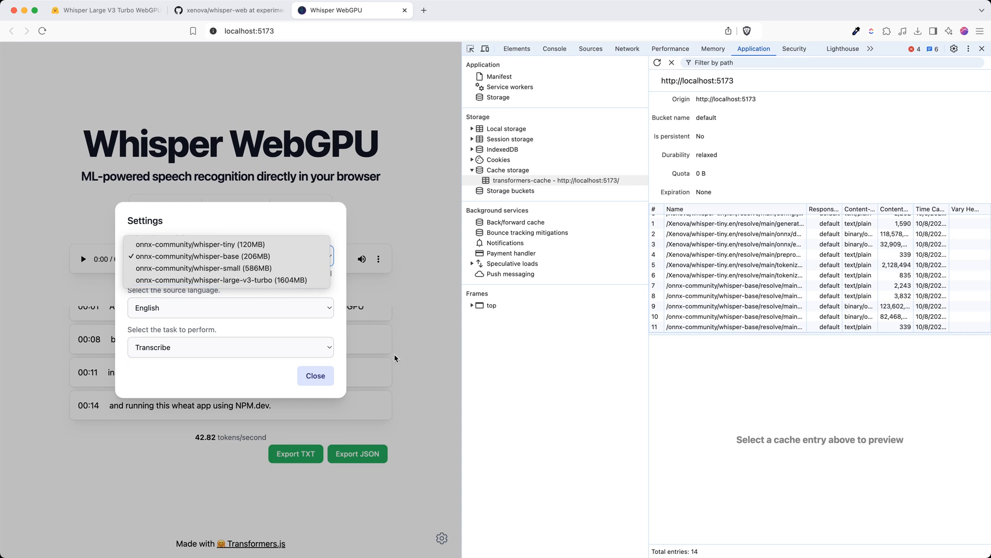
left_click(230, 255)
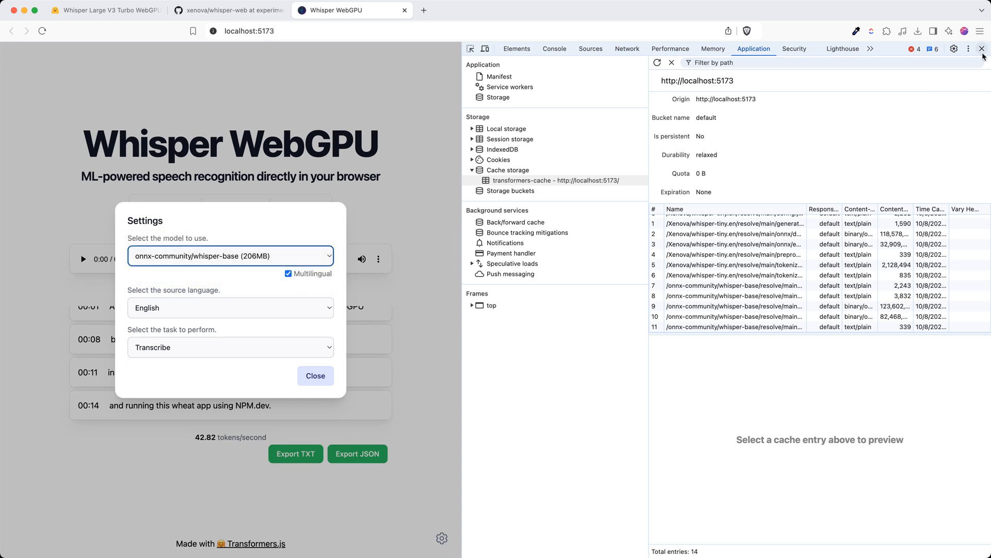
left_click(227, 10)
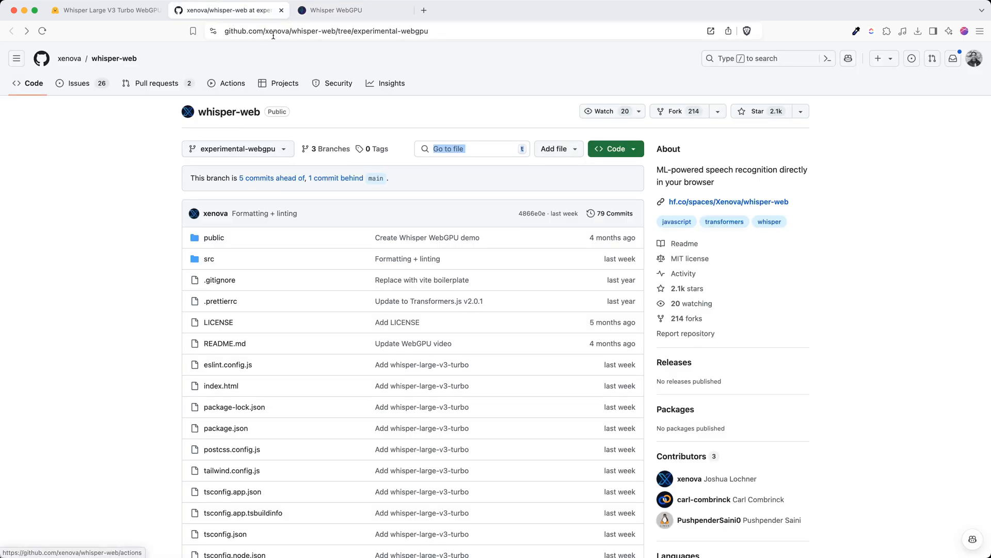
- Close the local app's Settings and return to the GitHub experimental-webgpu branch page
left_click(325, 30)
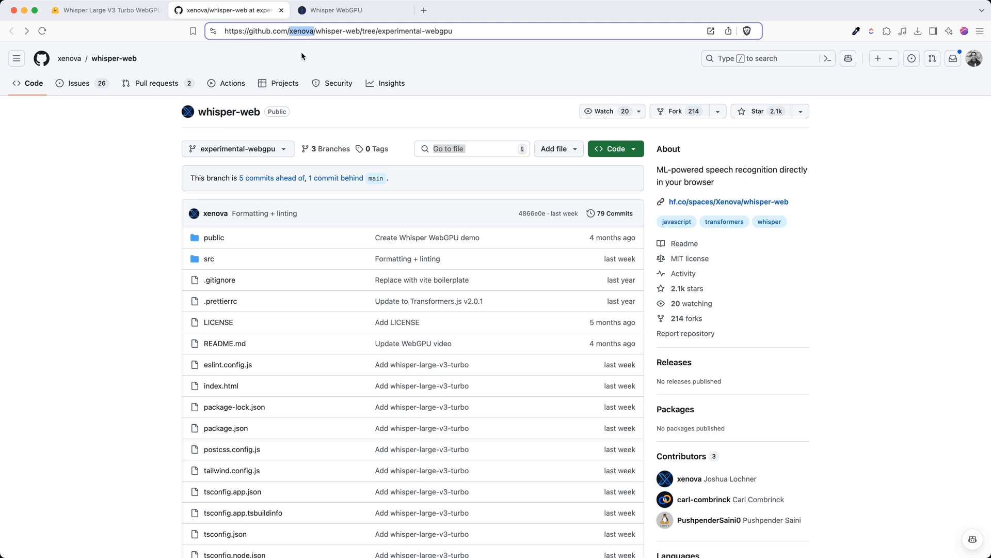
left_click(105, 11)
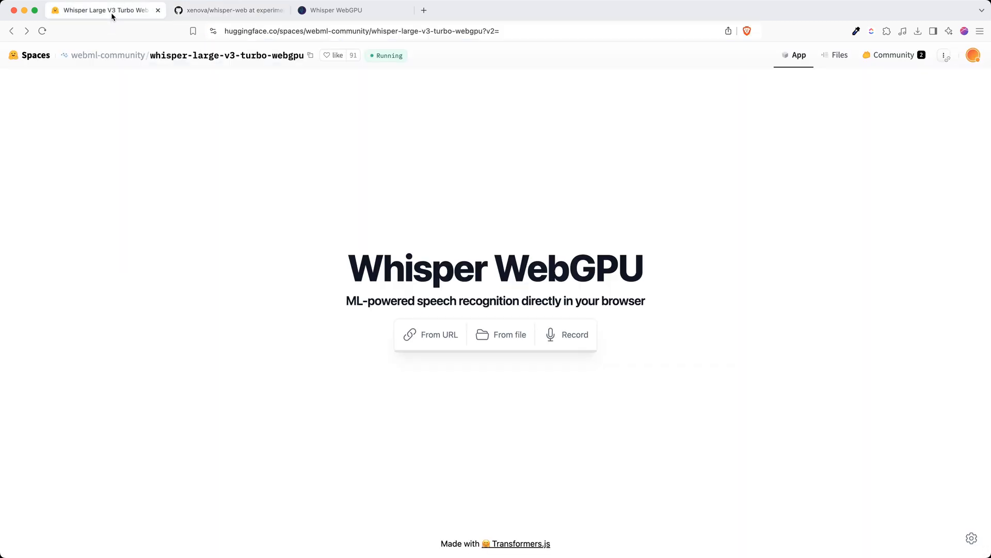
left_click(350, 10)
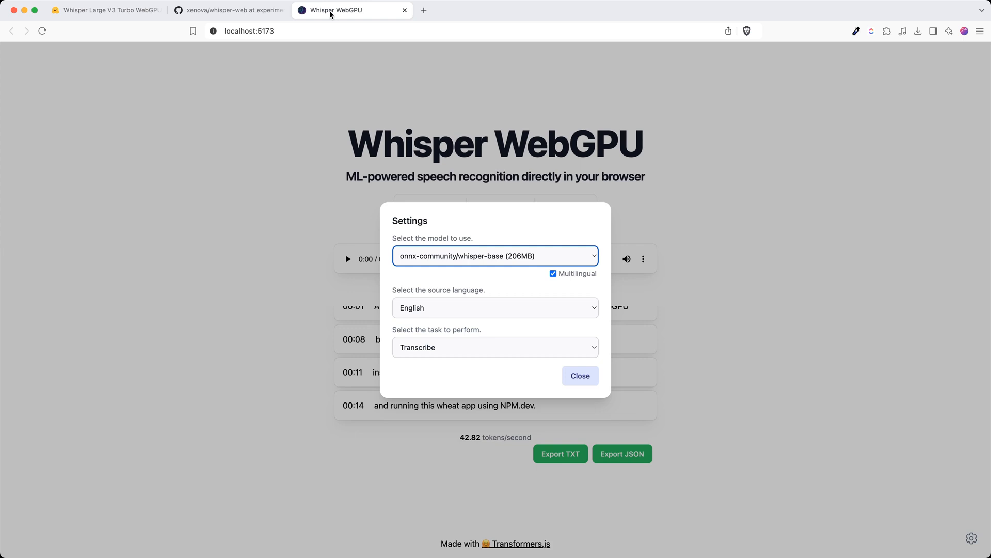
left_click(580, 375)
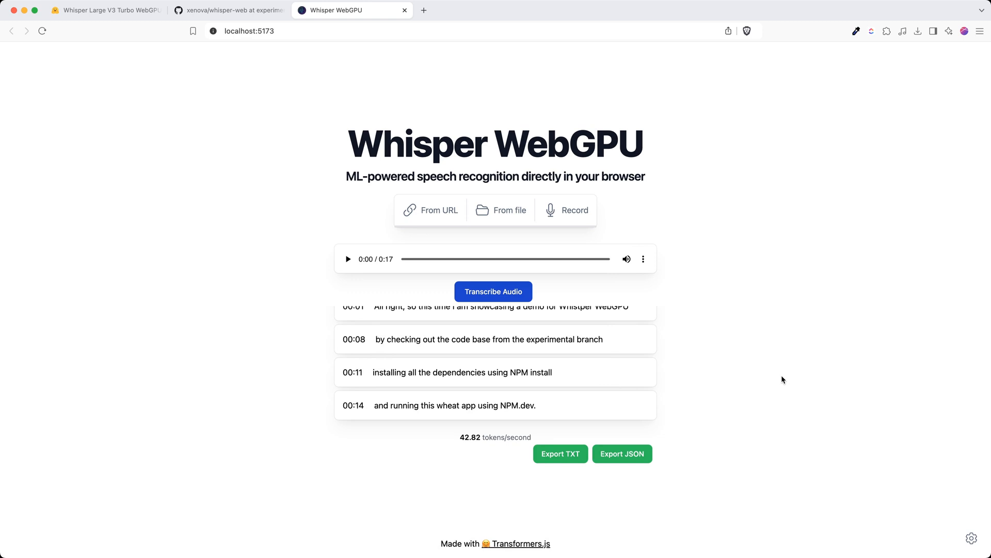
mouse_move(235, 10)
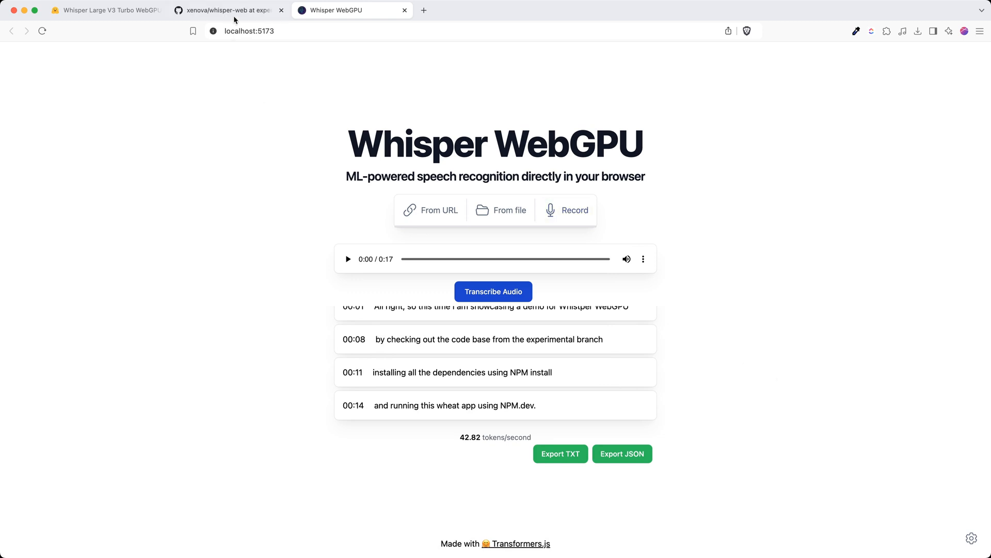
left_click(228, 10)
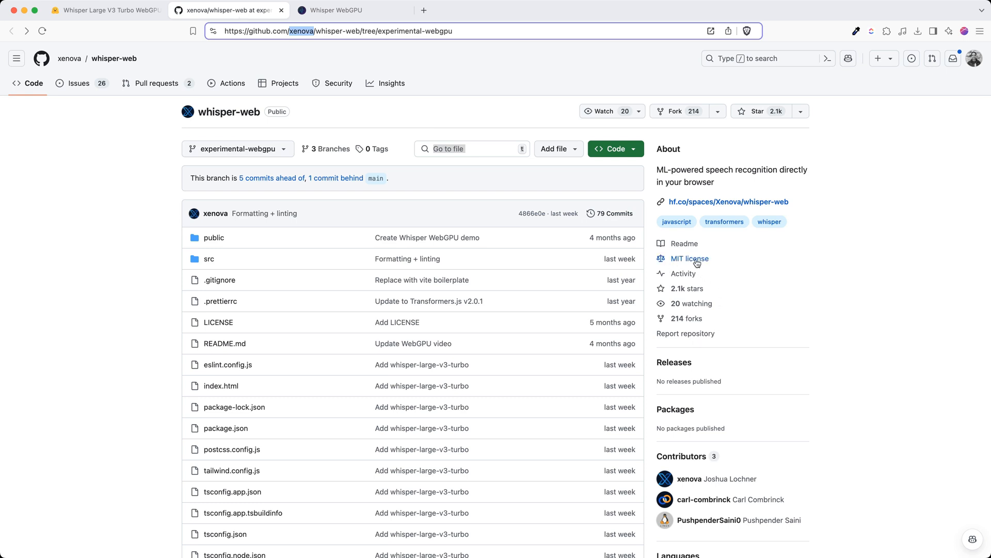
mouse_move(715, 268)
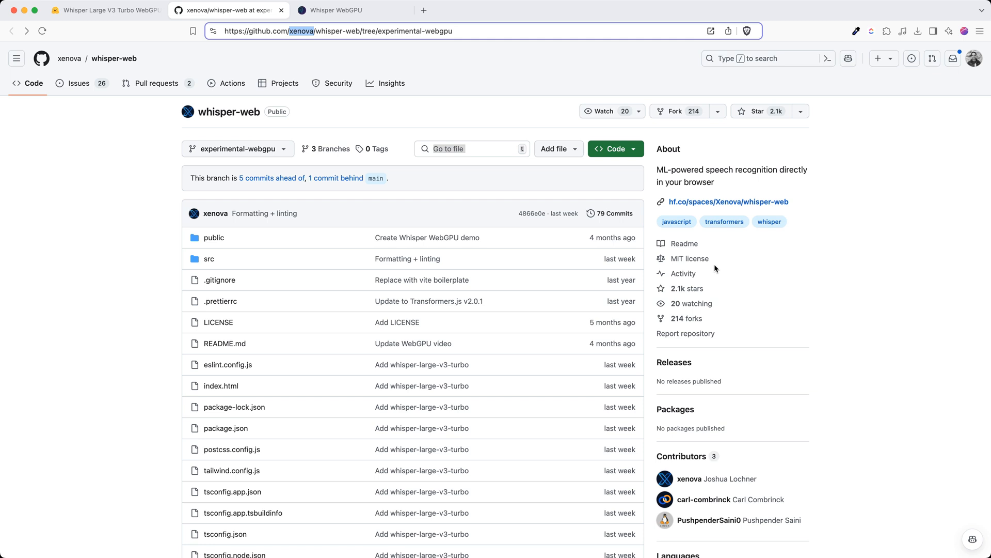
mouse_move(866, 270)
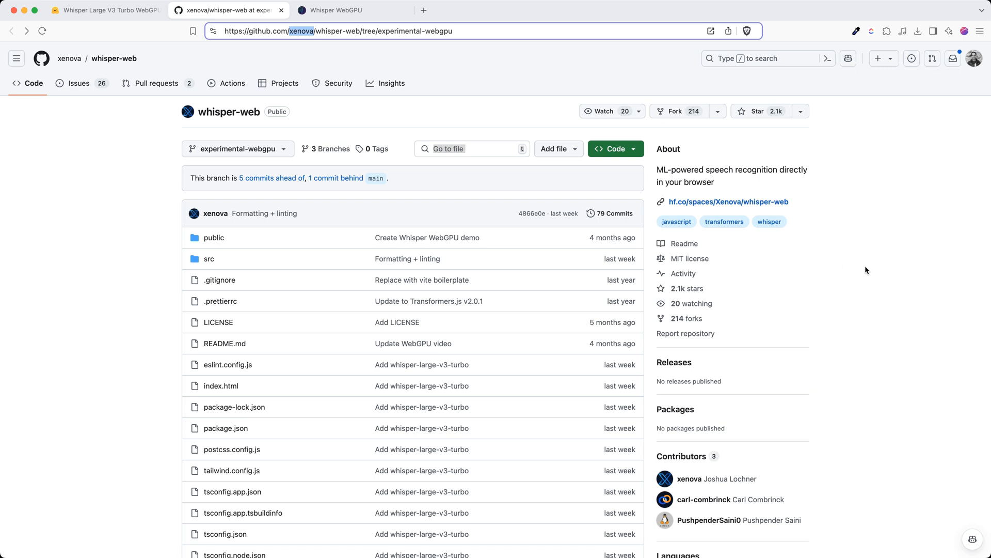